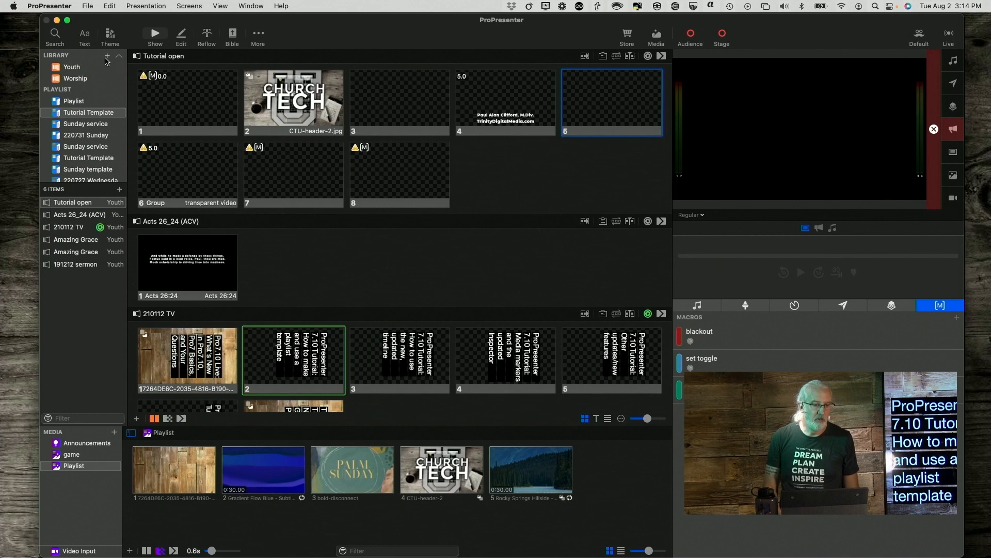
Add a new empty playlist named 'Wednesday service' from the Library/Playlist + menu.
left_click(107, 57)
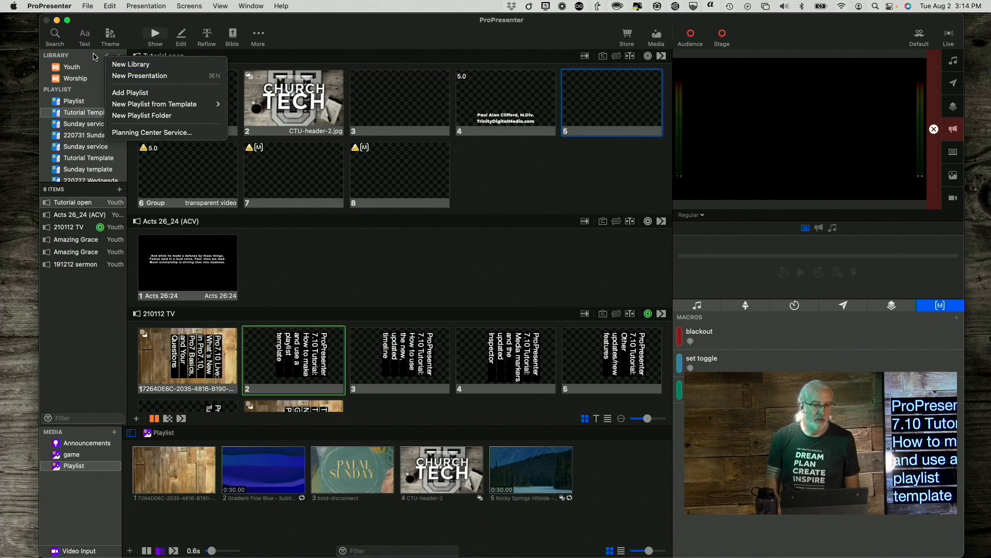
left_click(119, 57)
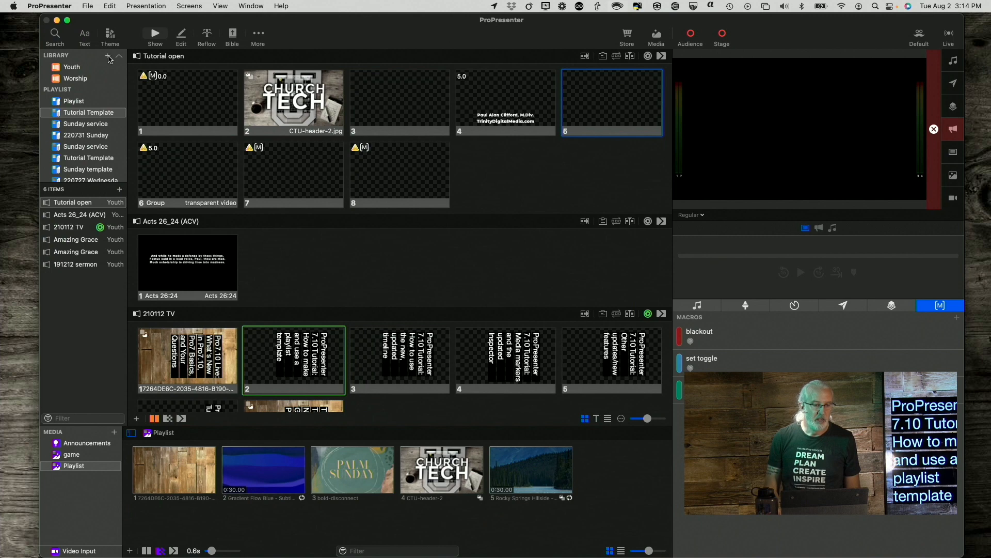
left_click(119, 56)
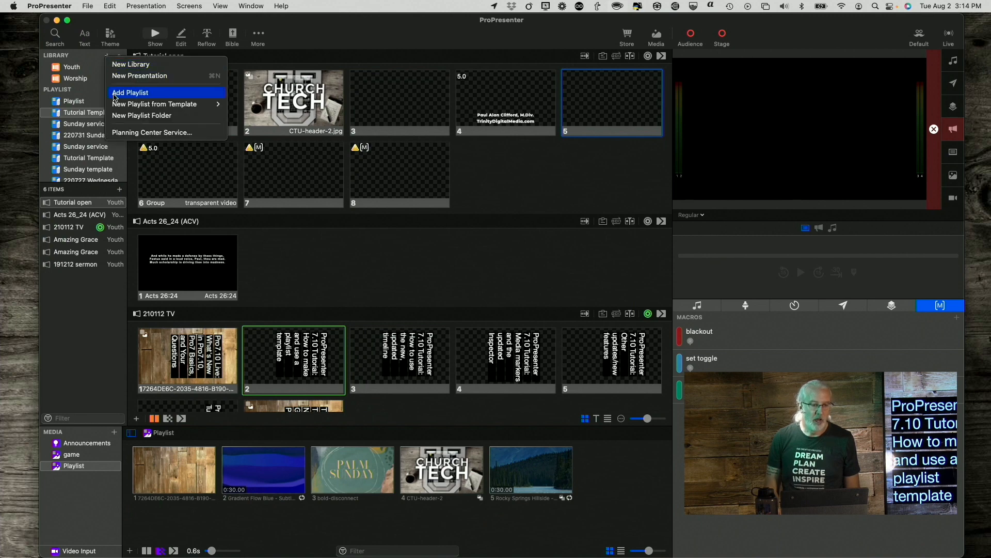
left_click(130, 93)
type("Wednesday service")
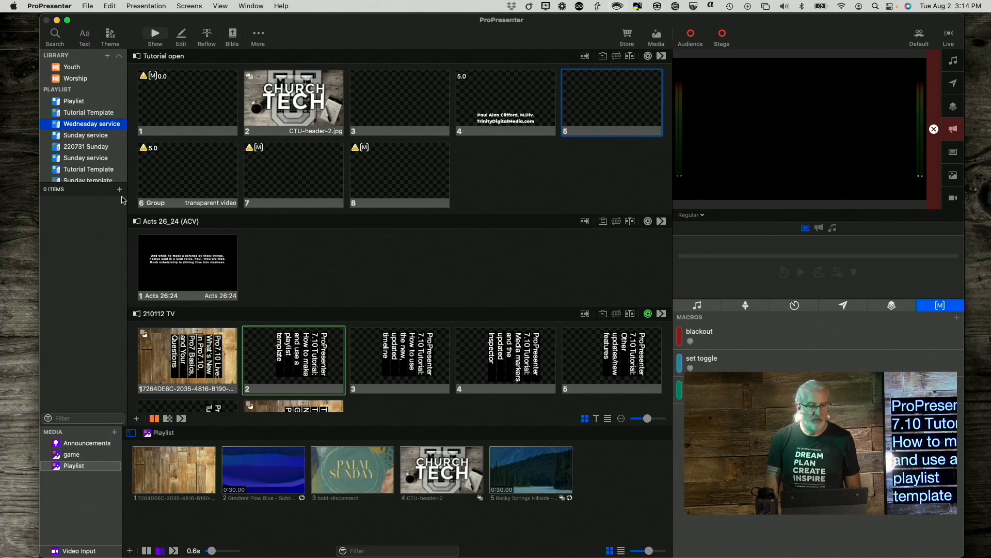
Add five generic 'Placeholder' items to the Wednesday service playlist.
left_click(119, 189)
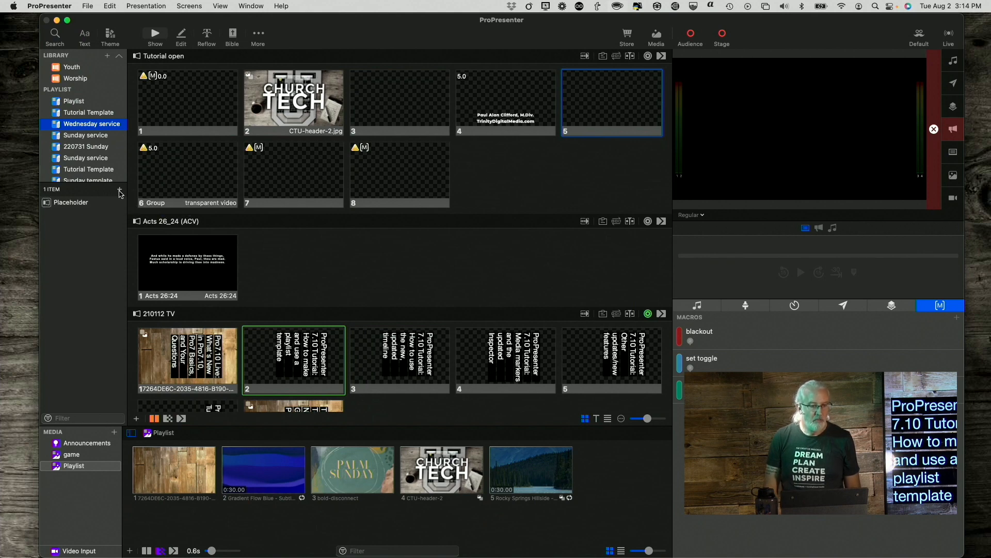
left_click(119, 188)
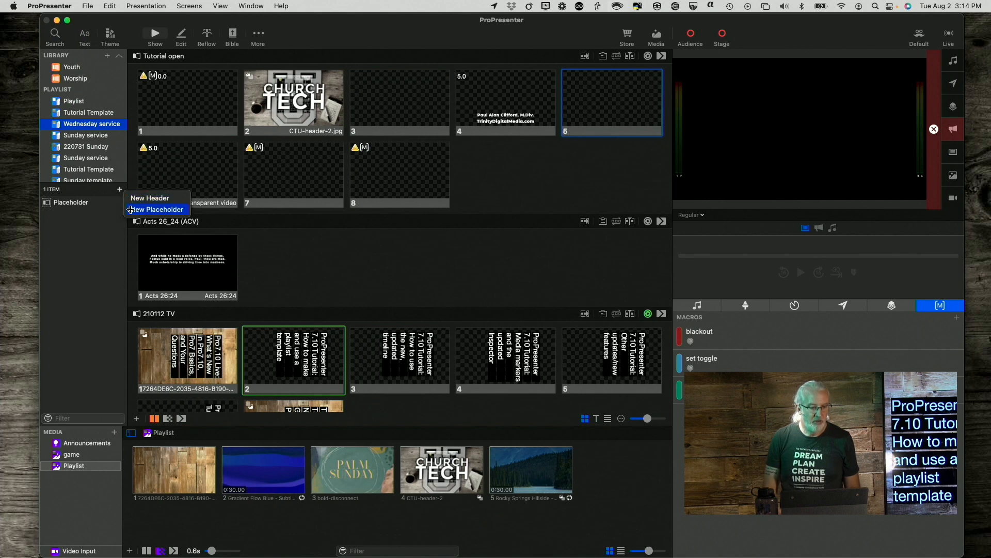
left_click(158, 210)
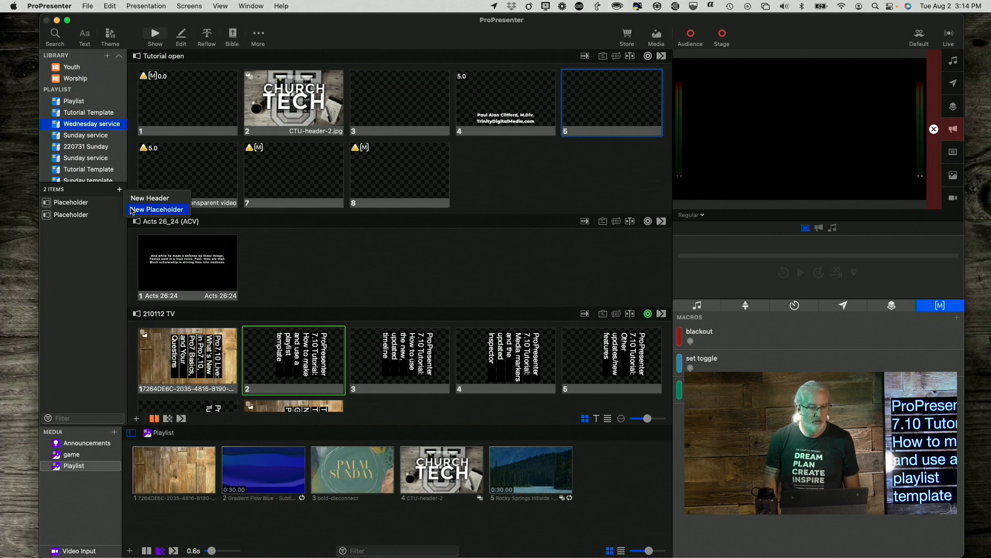
left_click(157, 209)
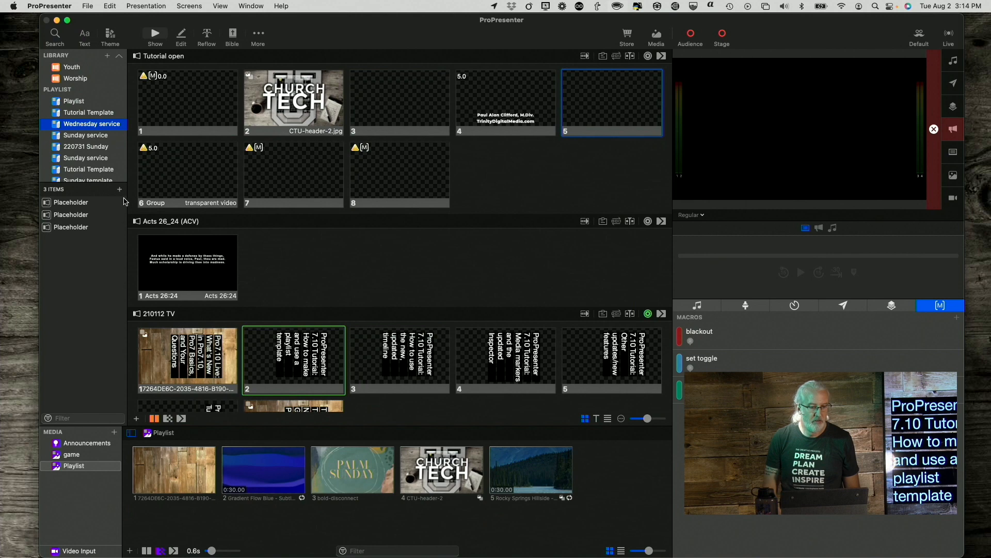
left_click(119, 189)
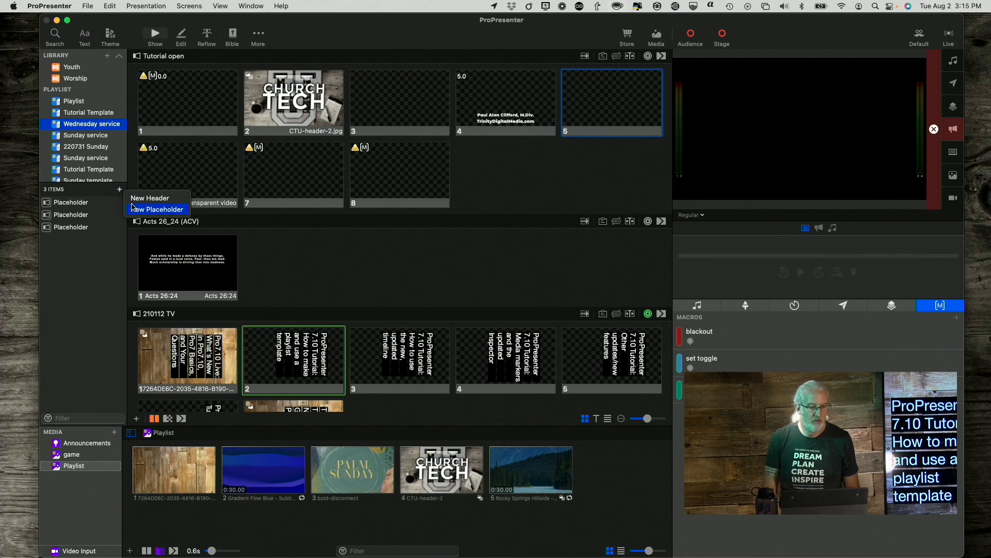
left_click(158, 209)
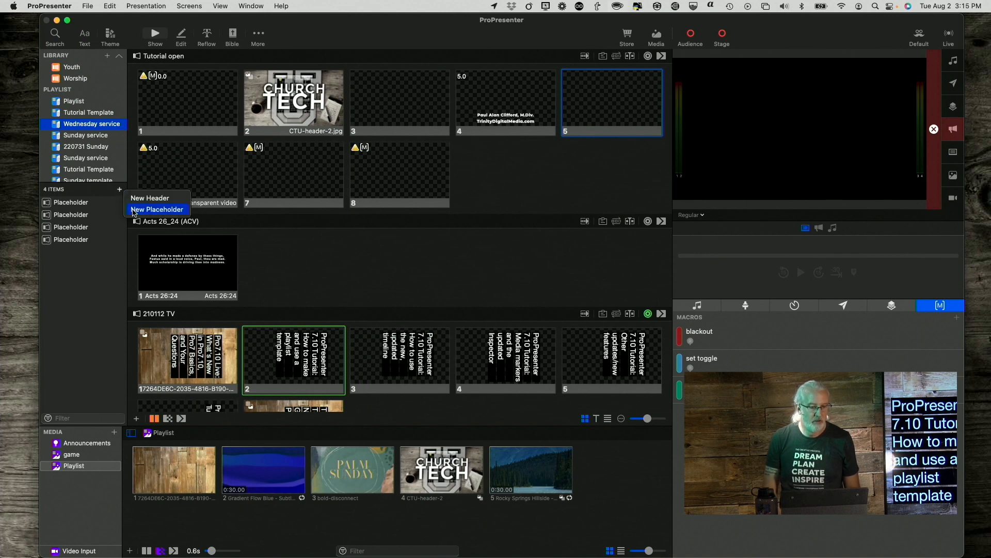
left_click(157, 209)
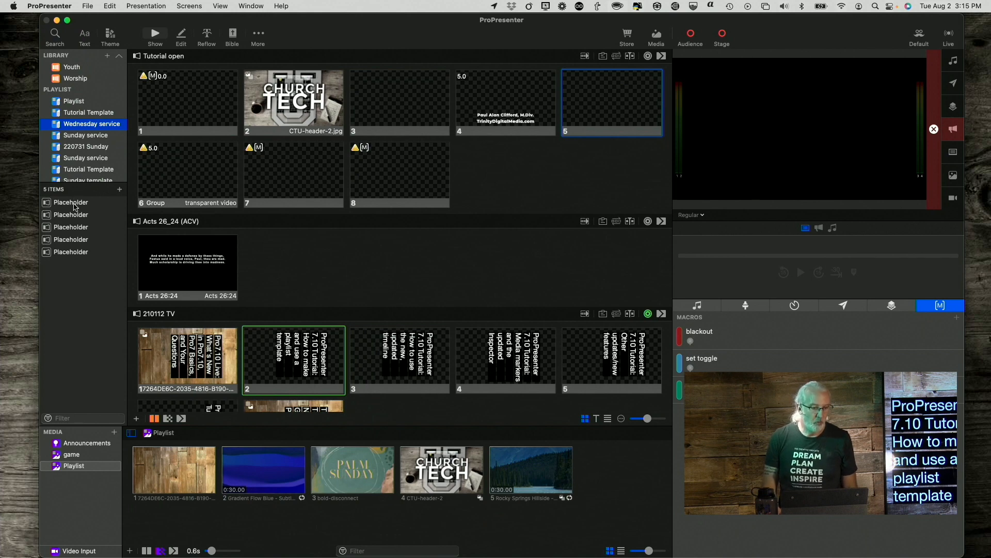
Rename the first three placeholders to Opening loop, Song 1 and Song 2.
right_click(71, 202)
type("Opening loop")
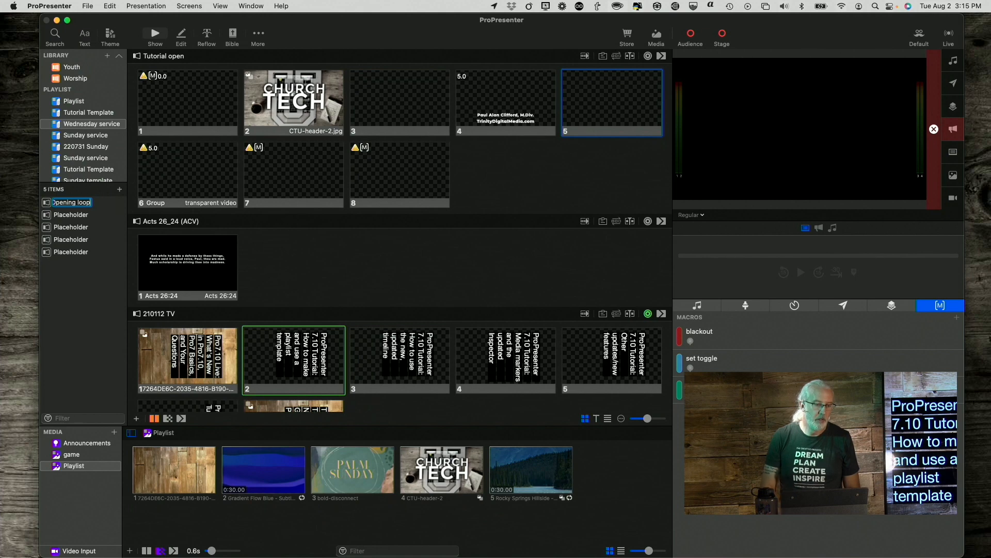
left_click(71, 214)
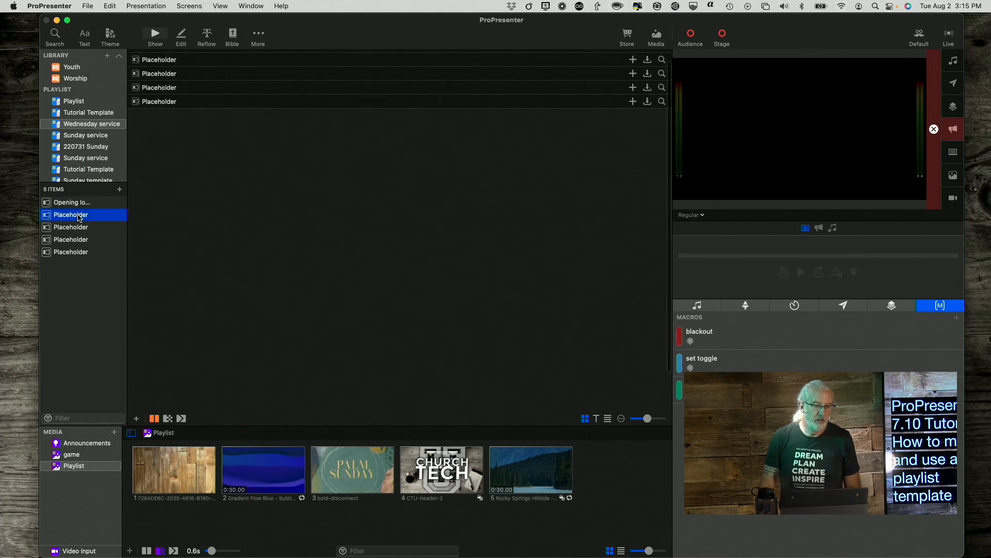
right_click(70, 215)
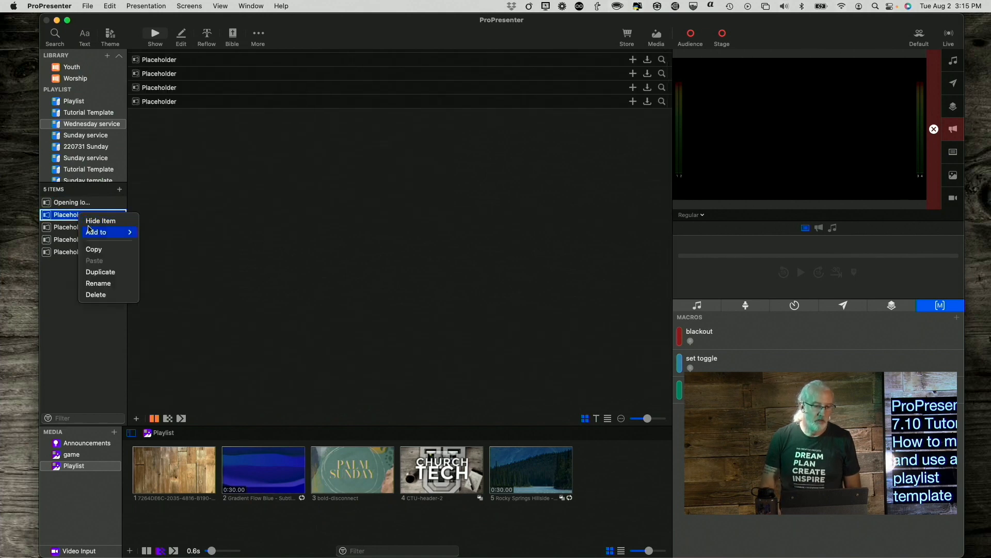
mouse_move(98, 282)
type("Song 1")
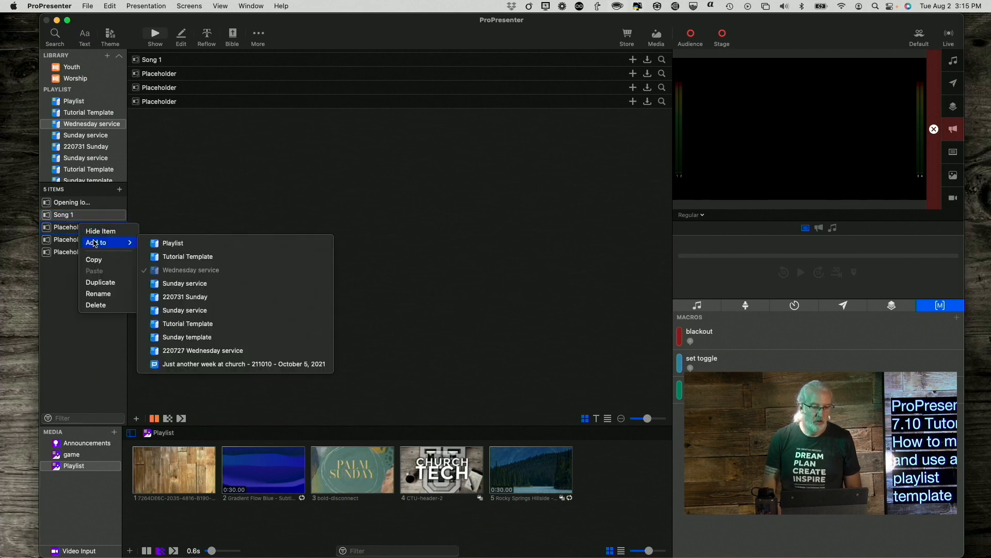
mouse_move(100, 282)
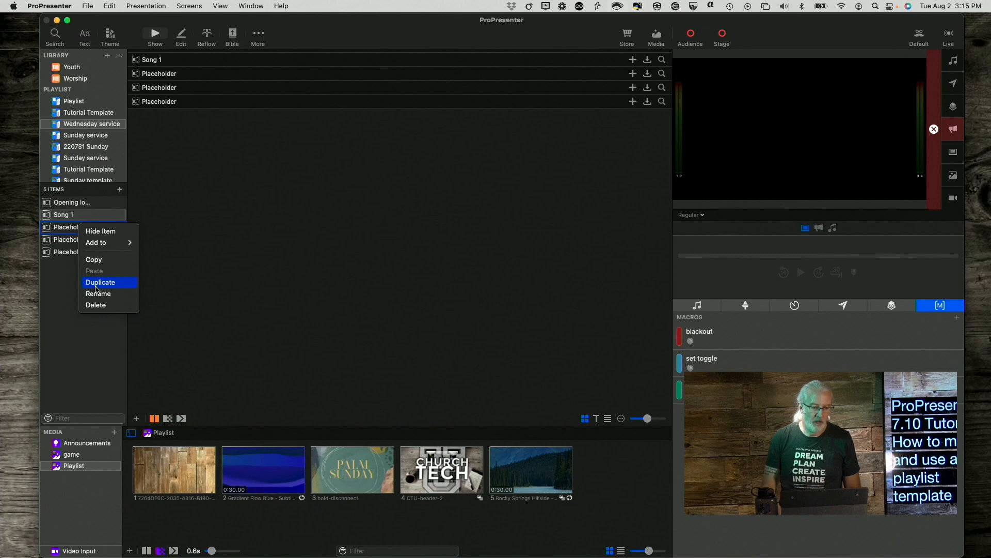
left_click(98, 293)
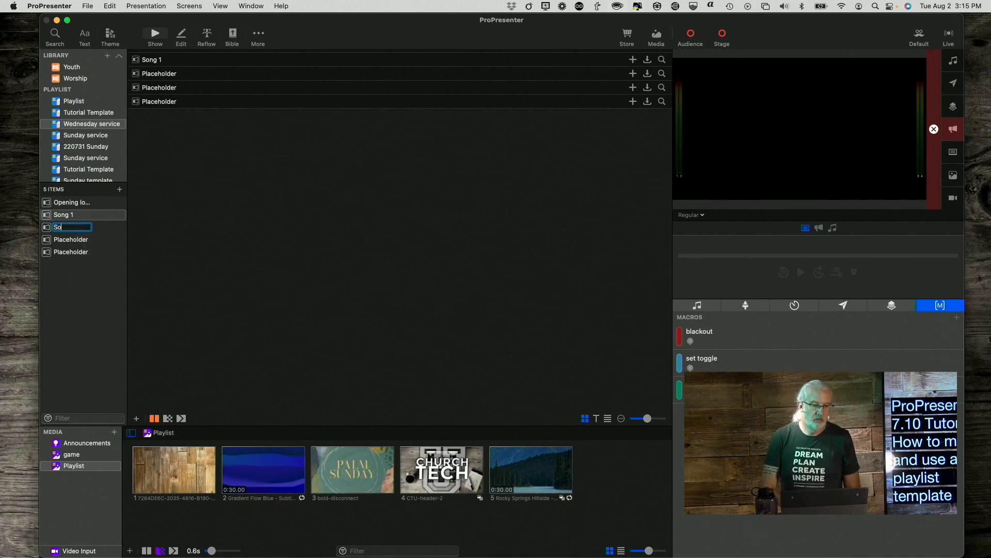
type("Song 2")
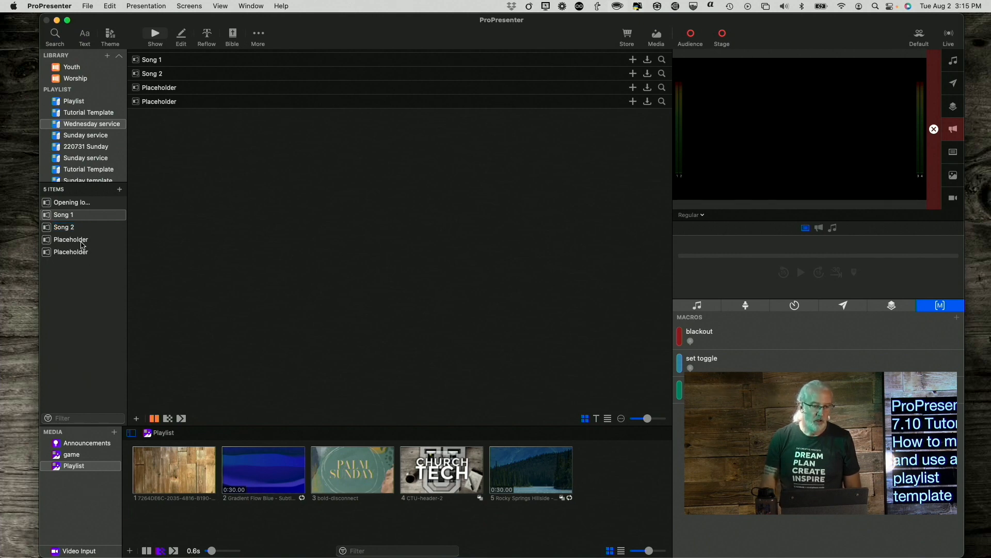
Rename the fourth placeholder to 'sermon' and the last to 'Closing loop'.
right_click(70, 239)
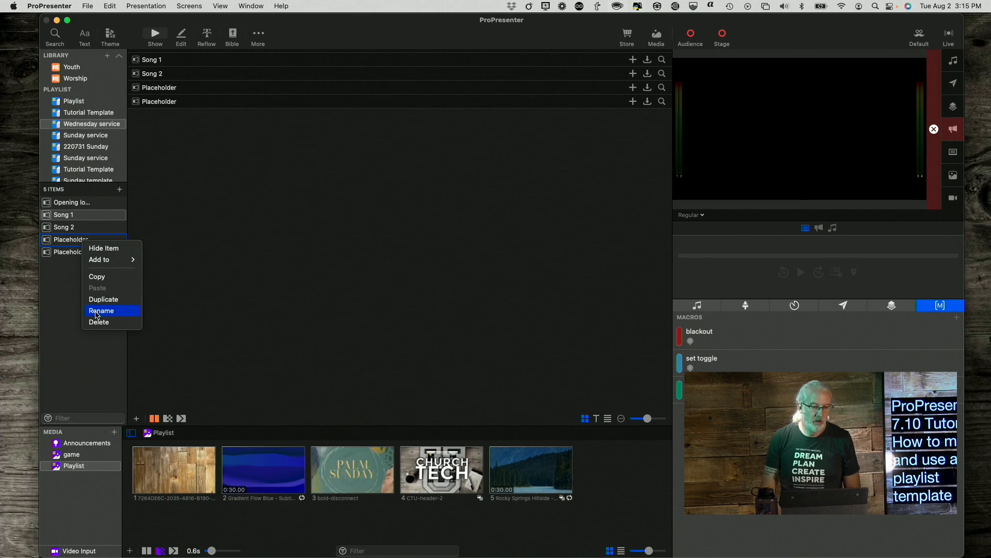
left_click(101, 311)
type("M")
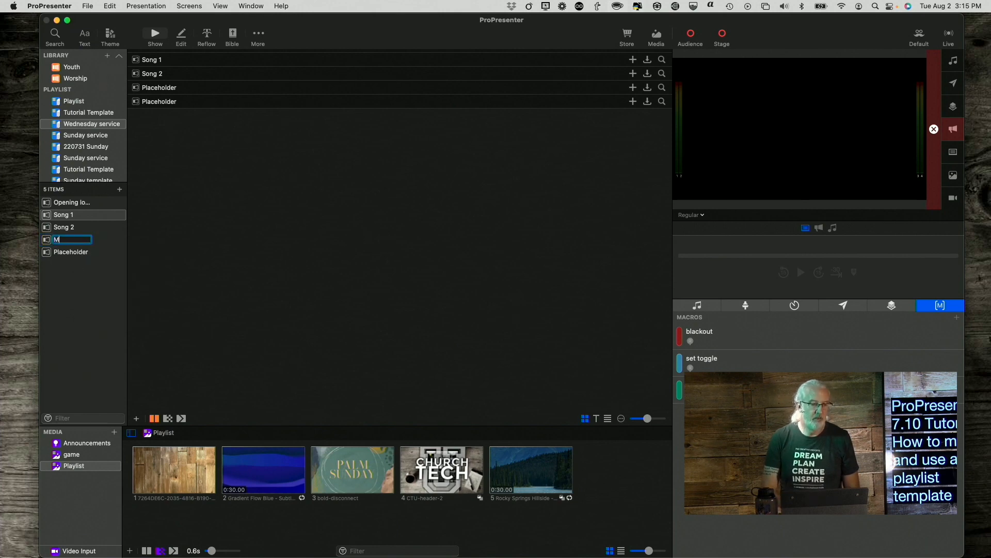
key("Backspace")
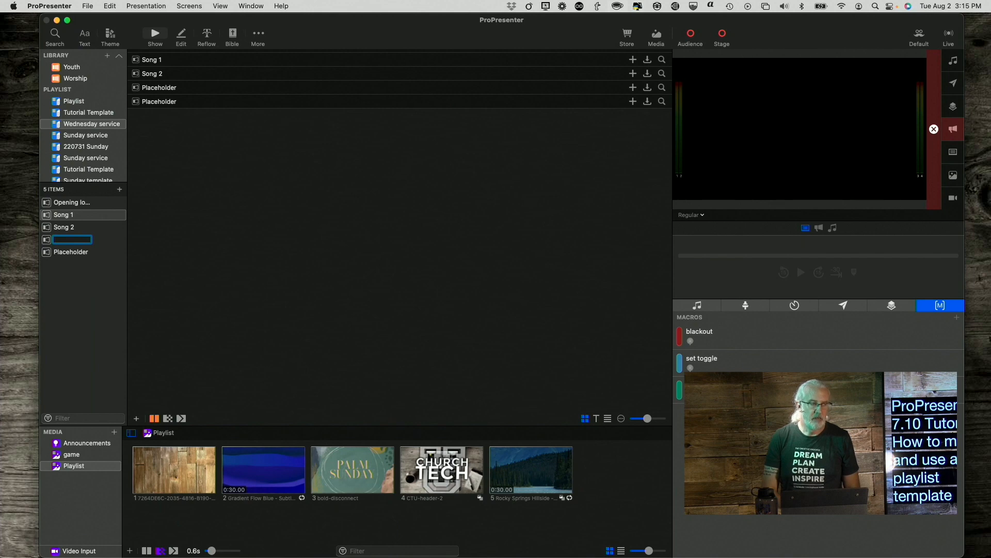
type("set")
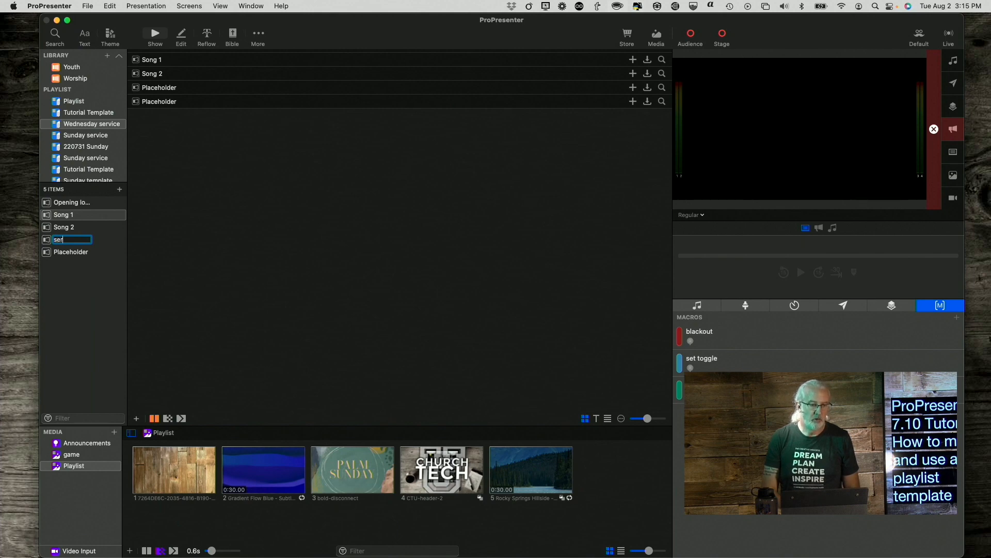
type("sermon")
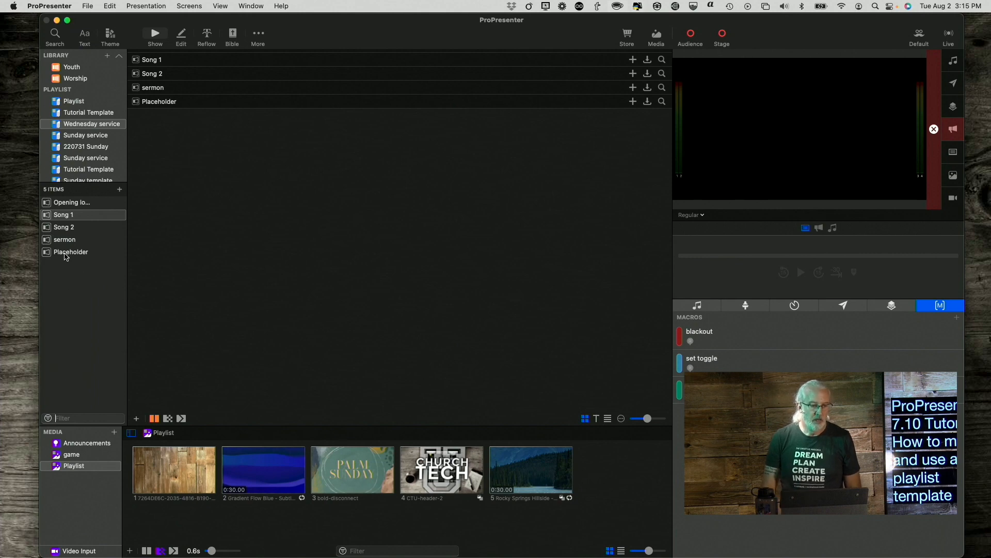
right_click(71, 252)
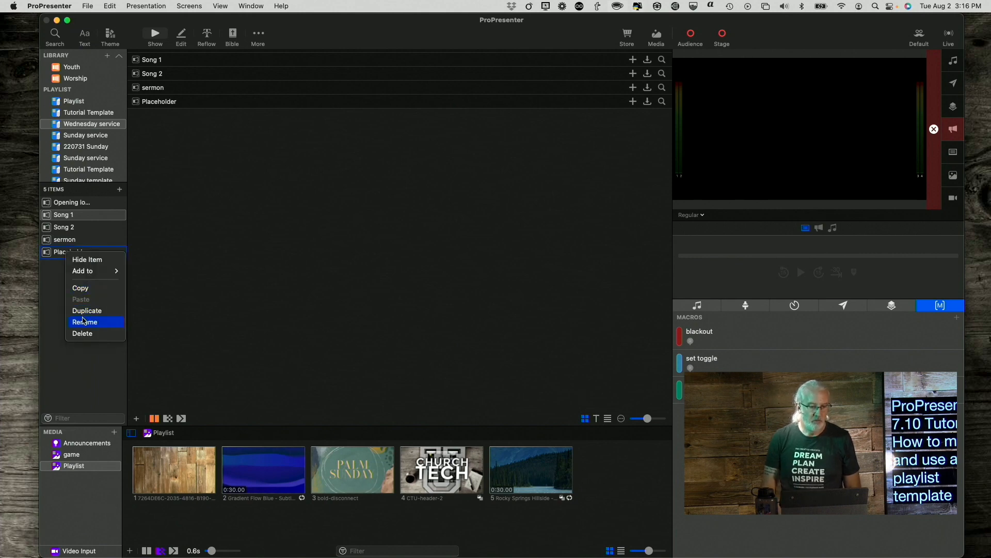
left_click(84, 322)
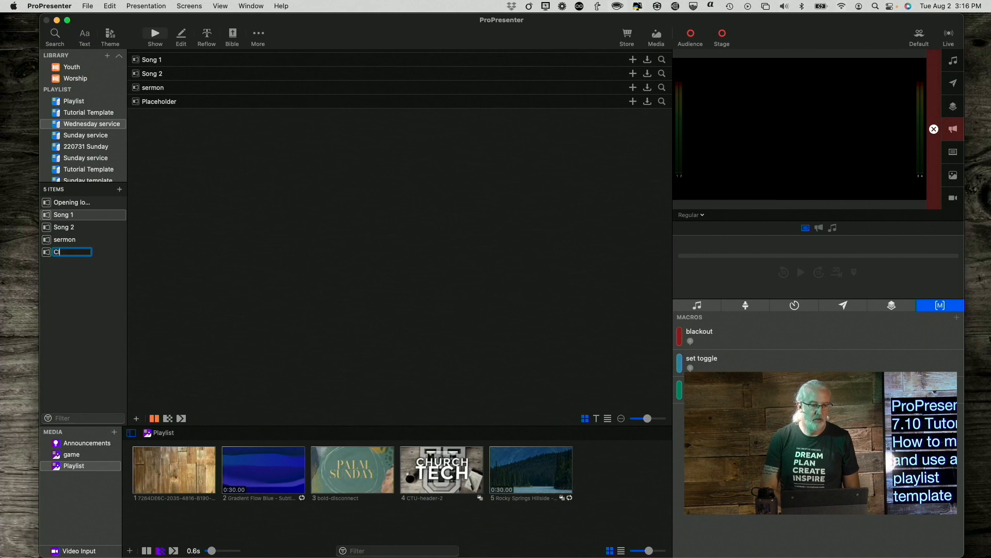
type("losing")
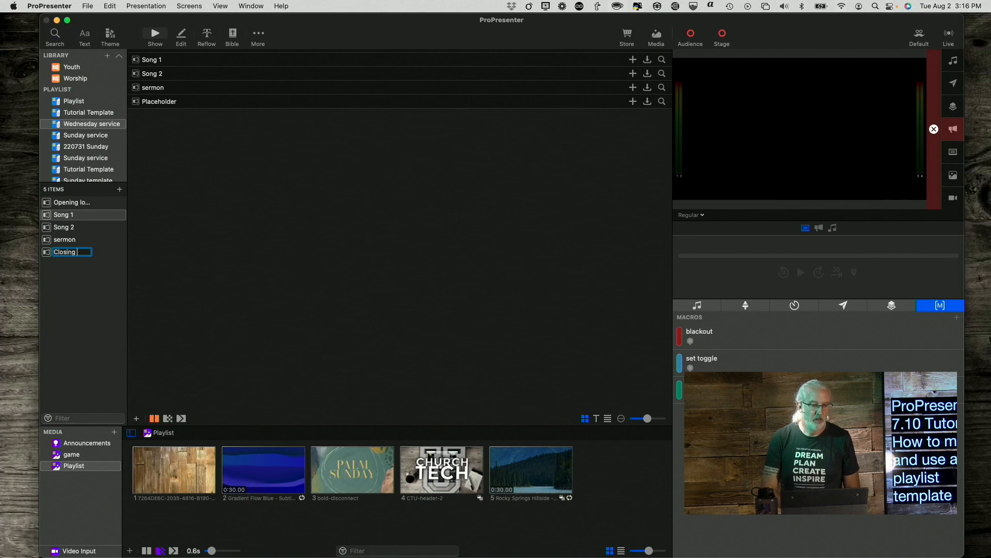
type("loop")
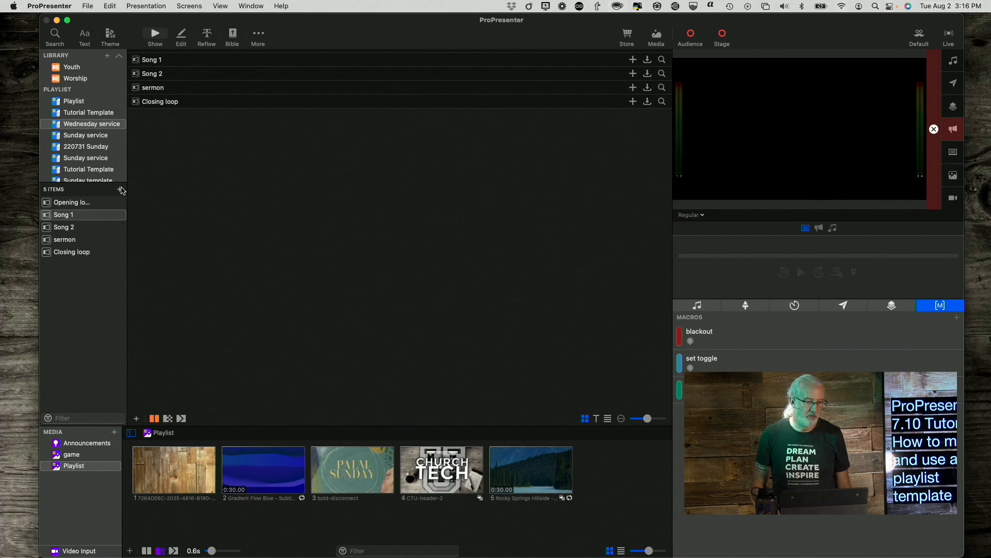
Insert a new header into the playlist and rename it 'Preservice'.
left_click(119, 189)
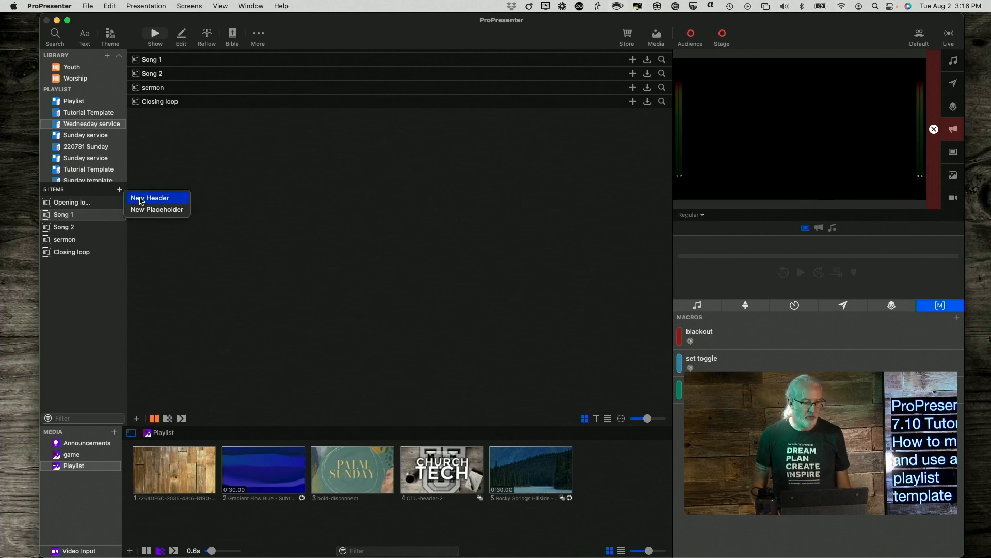
left_click(150, 198)
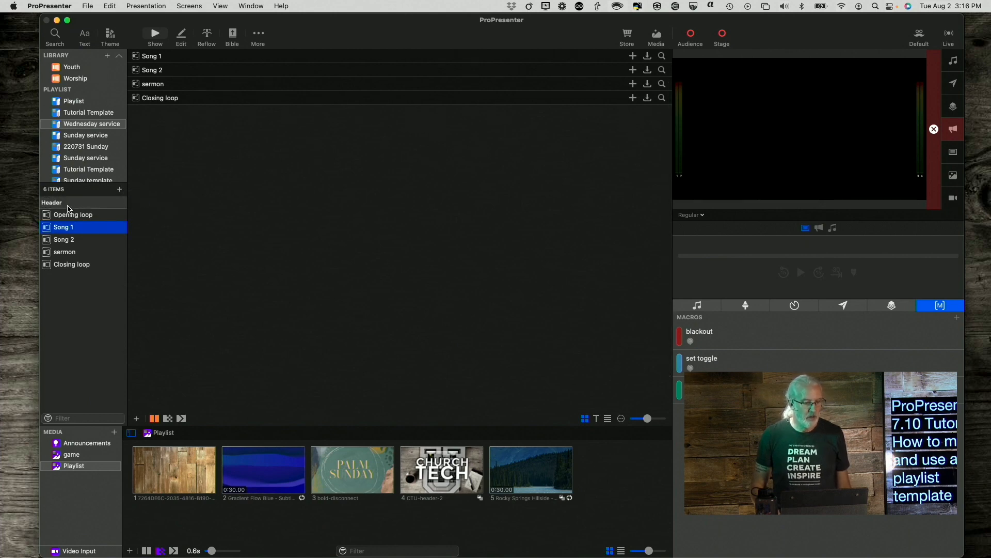
right_click(63, 226)
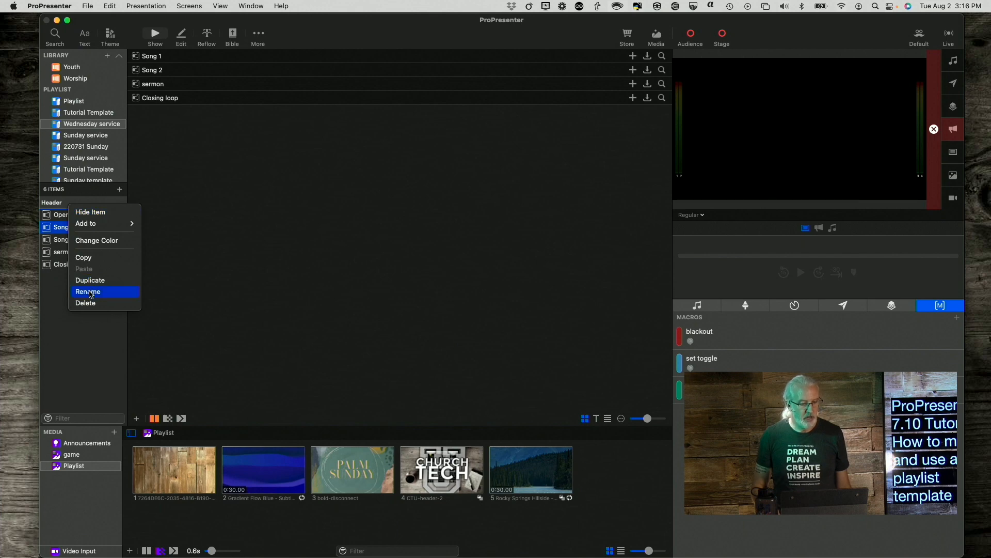
left_click(88, 291)
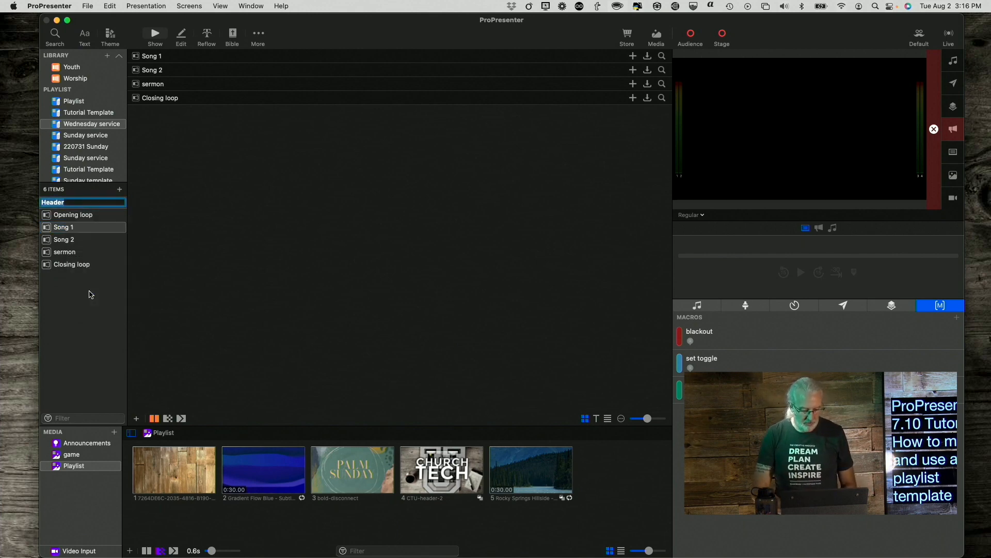
type("P")
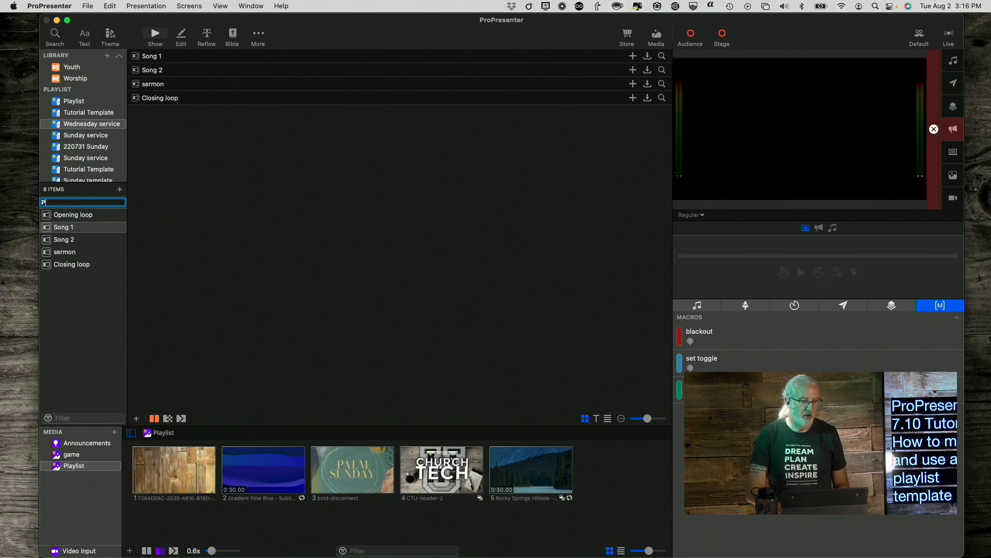
type("resev")
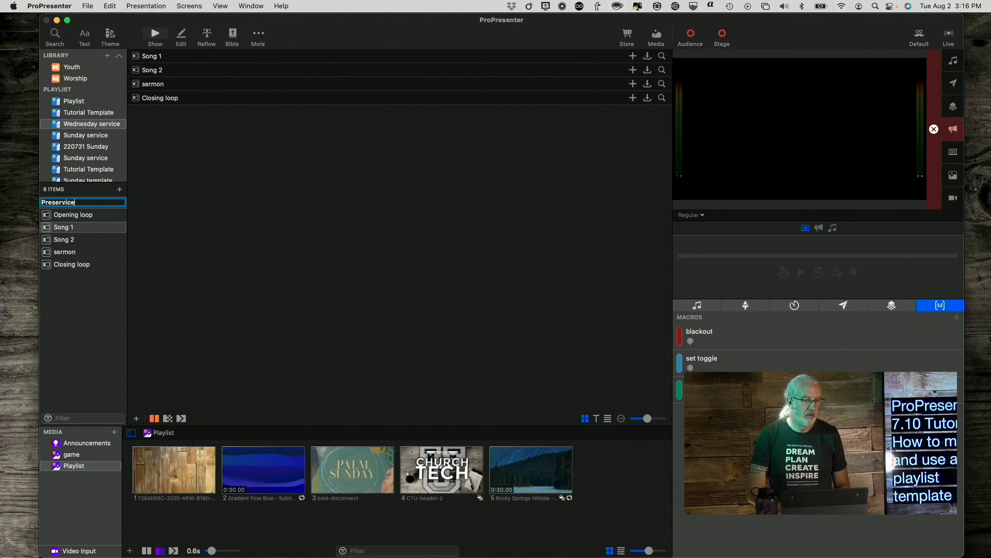
left_click(63, 227)
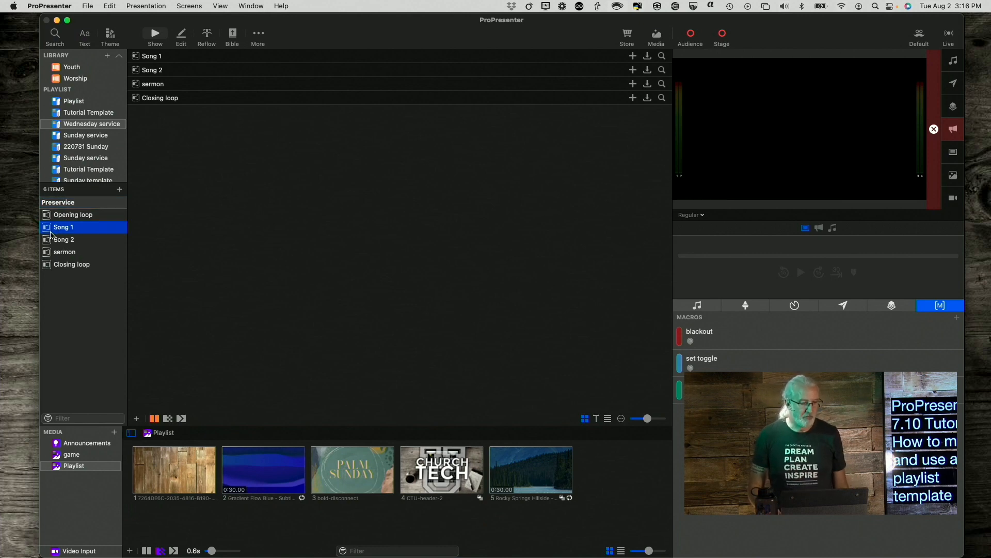
mouse_move(67, 269)
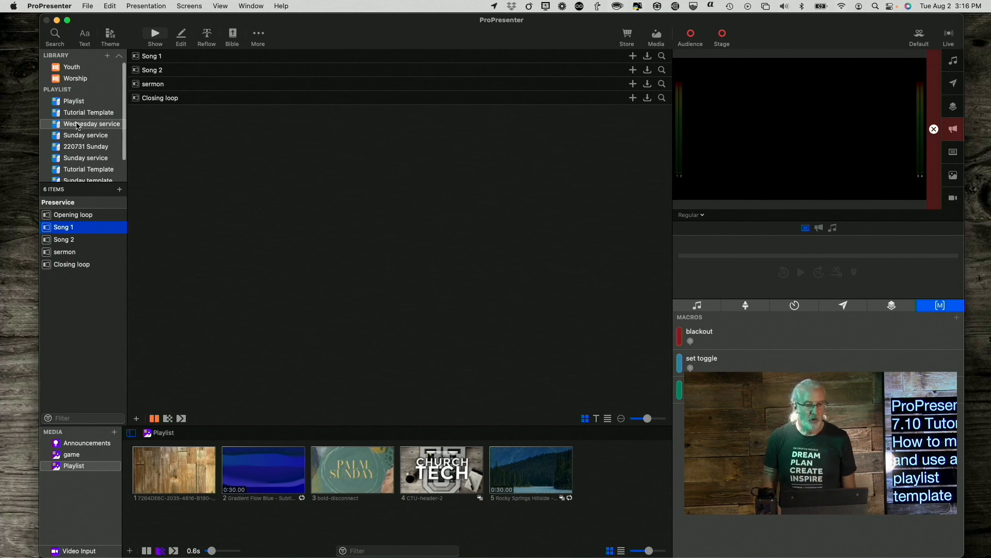
Save the Wednesday service playlist as a playlist template, keeping the name 'Wednesday service'.
right_click(90, 124)
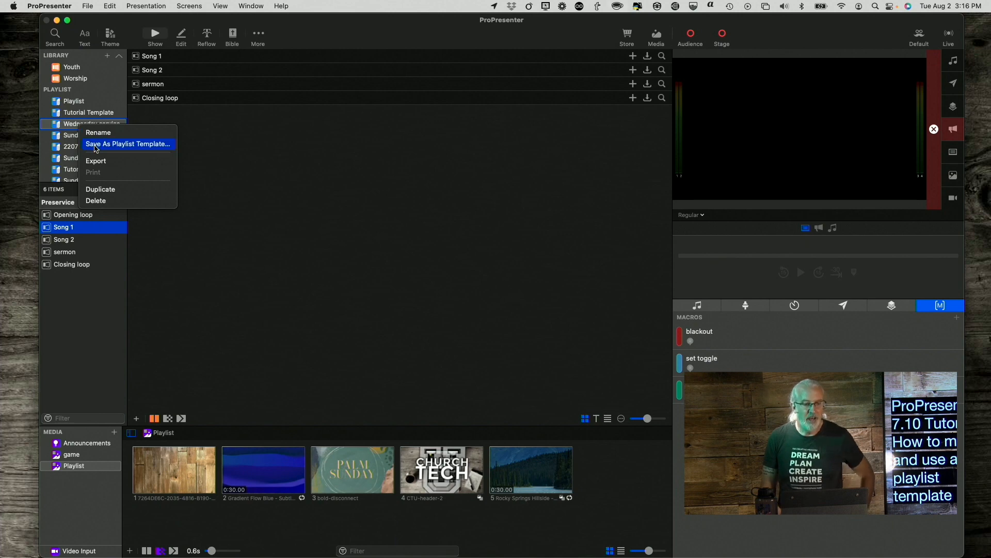
left_click(127, 144)
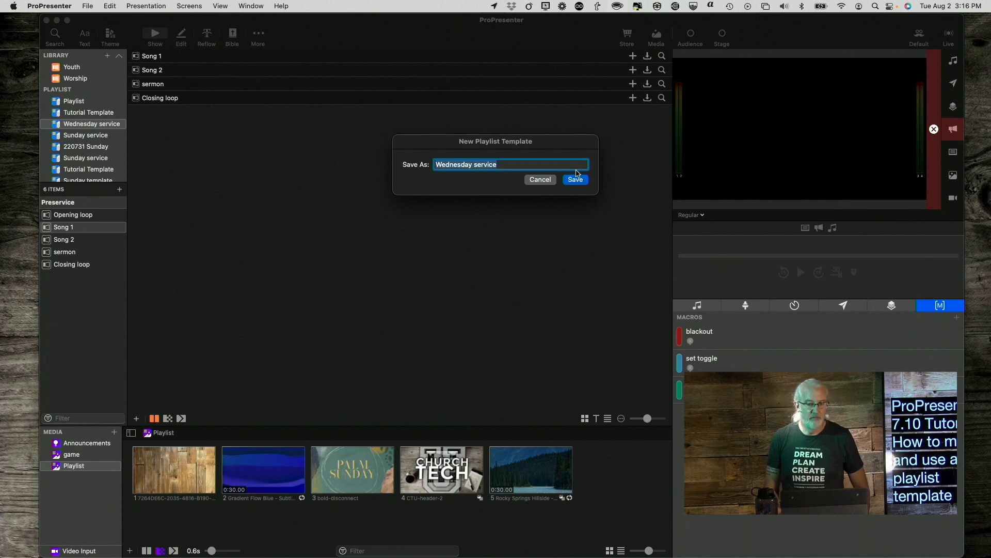
left_click(574, 180)
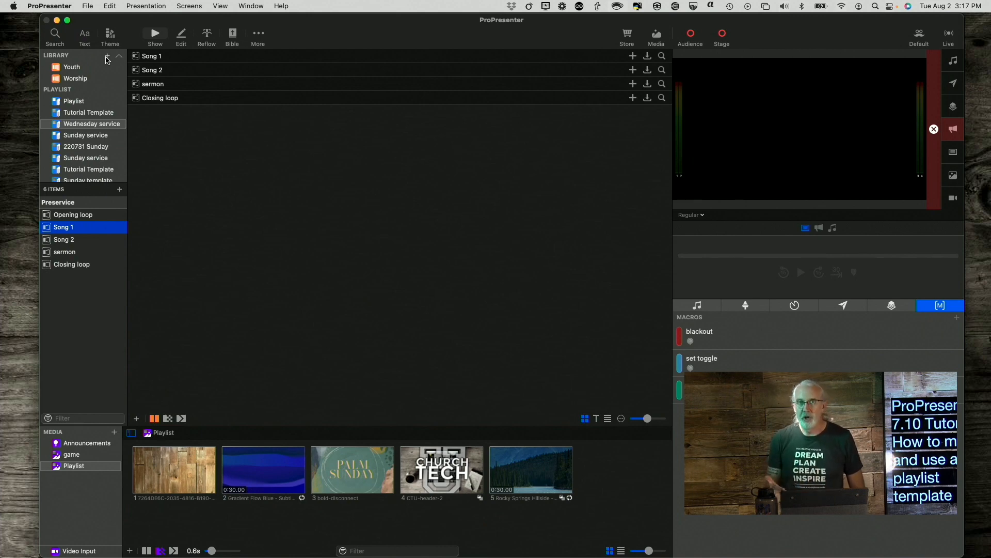
Create a playlist from the Wednesday service template and select its Opening loop placeholder.
left_click(120, 56)
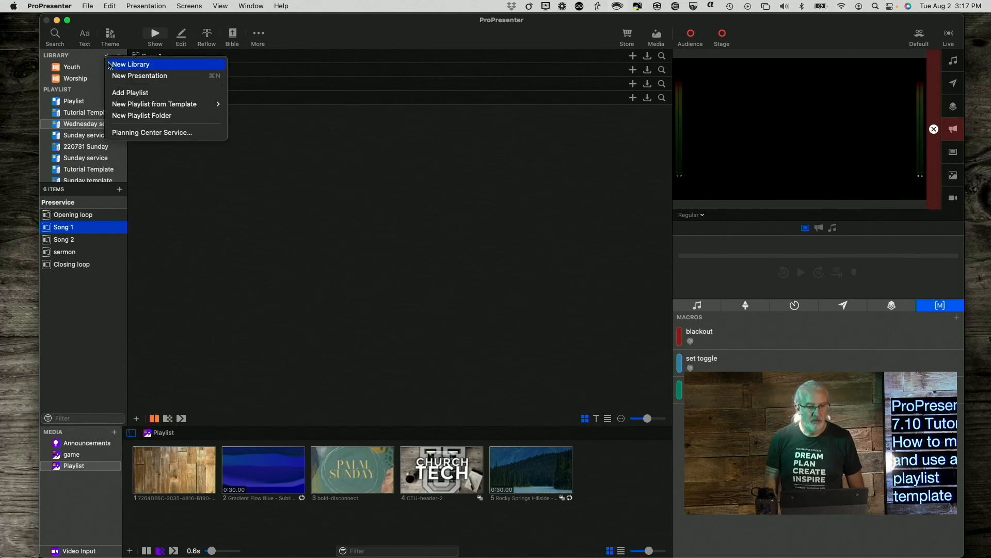
mouse_move(154, 104)
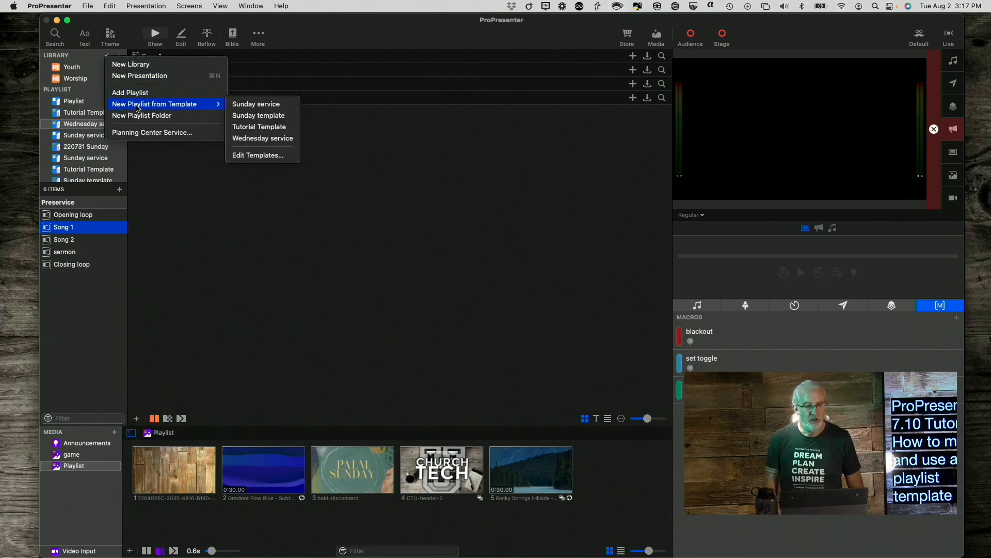
mouse_move(263, 138)
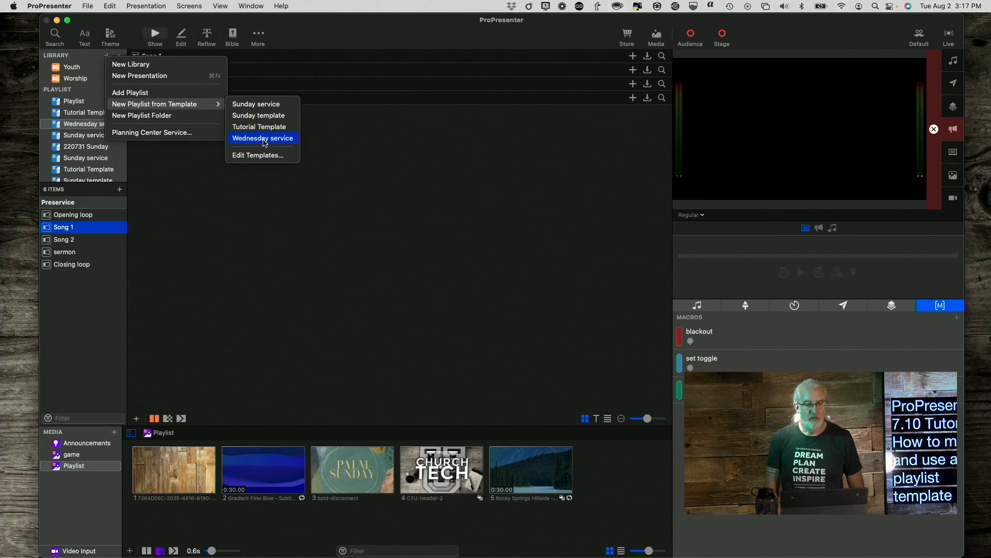
left_click(262, 138)
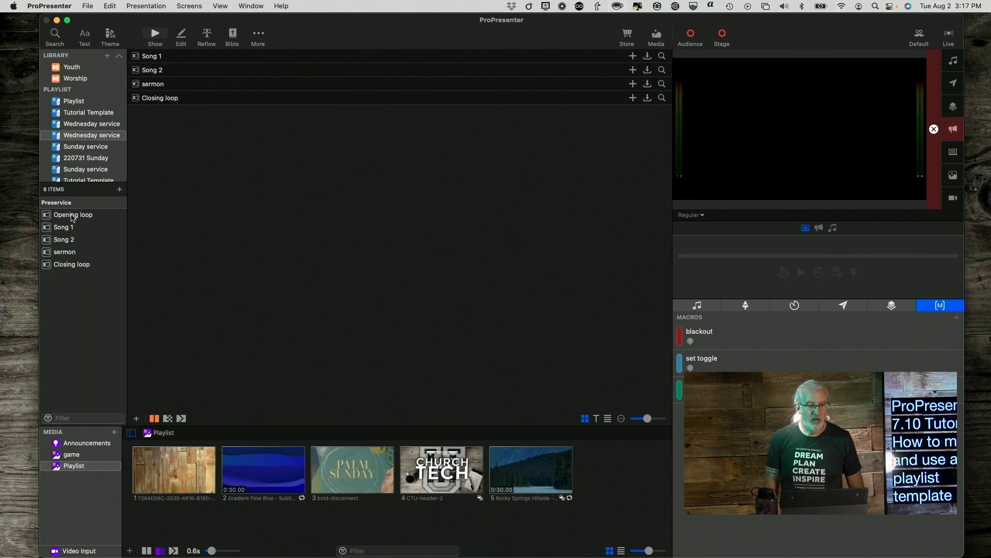
left_click(73, 215)
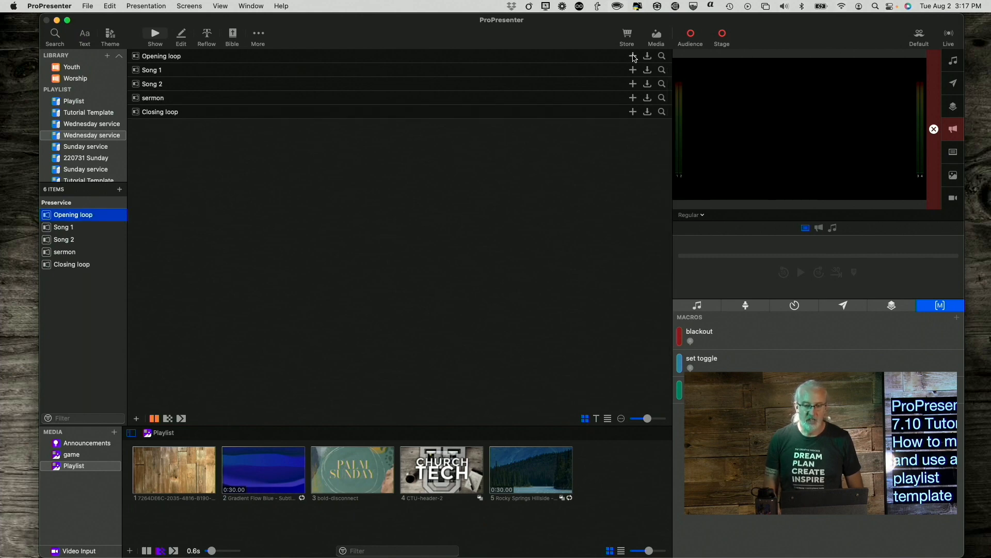
Search 'Loo' and link the Slide Loop presentation to the Opening loop placeholder.
left_click(633, 56)
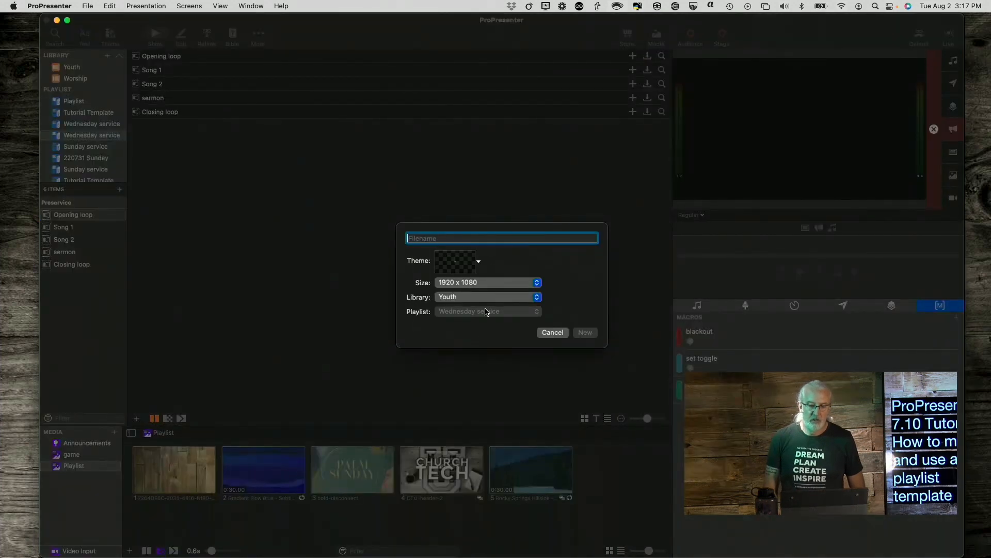
left_click(552, 332)
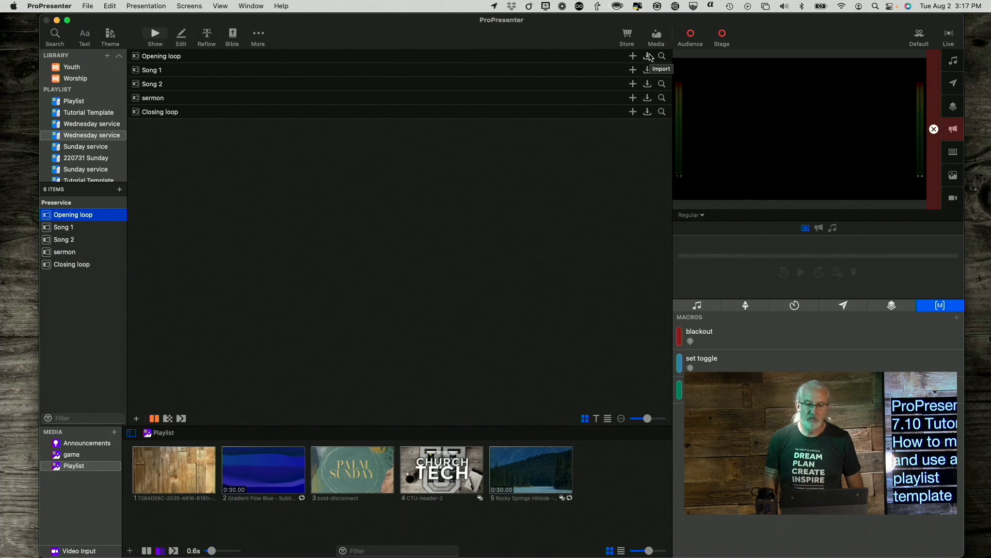
mouse_move(662, 55)
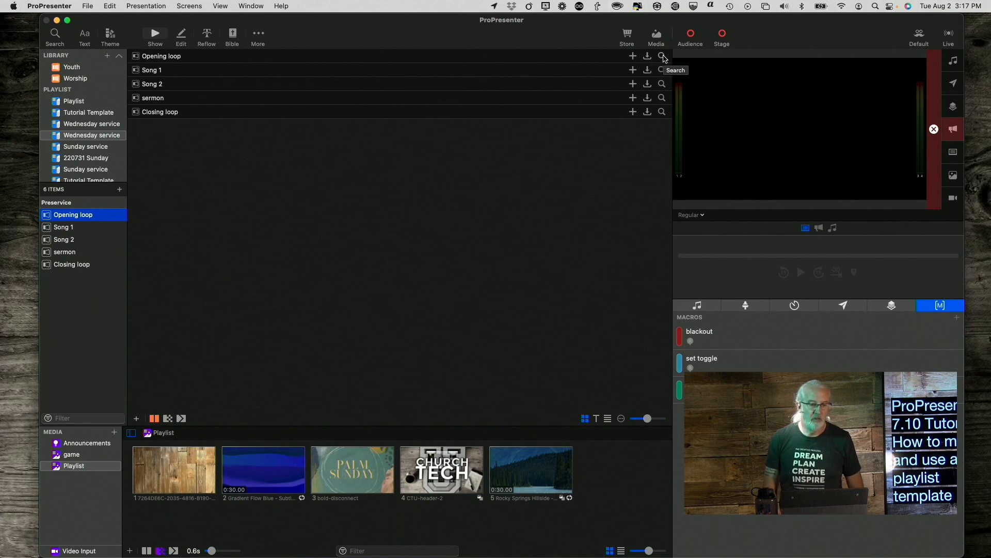
left_click(662, 56)
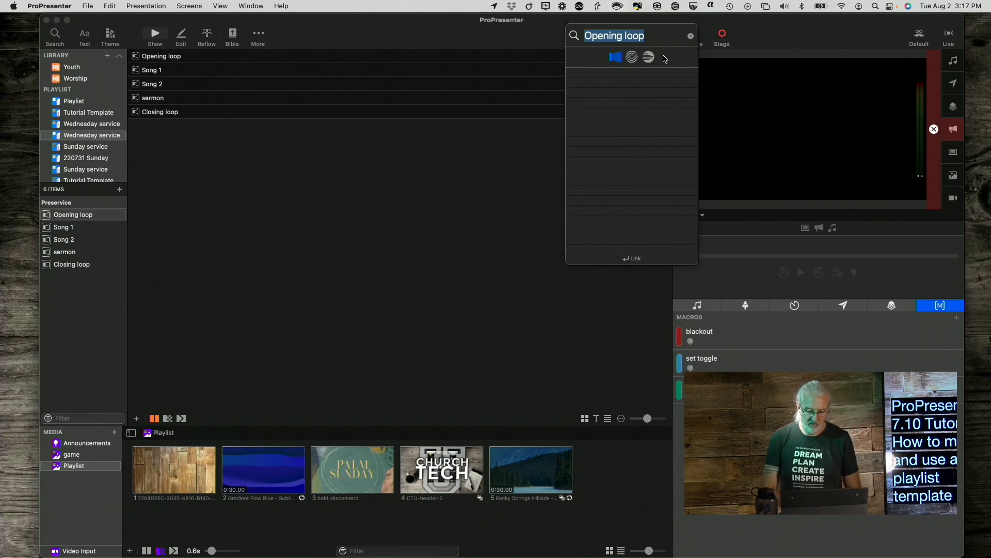
type("Loo")
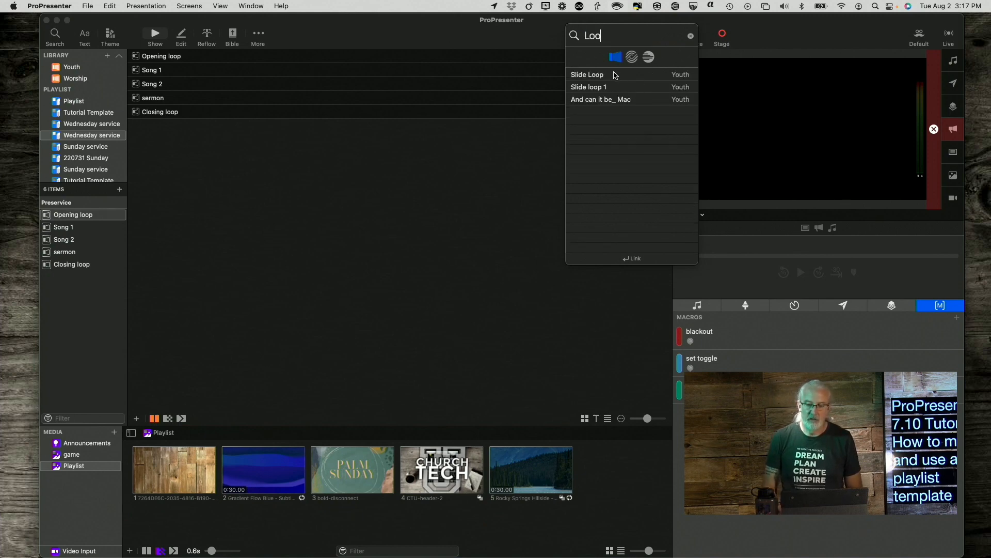
left_click(586, 74)
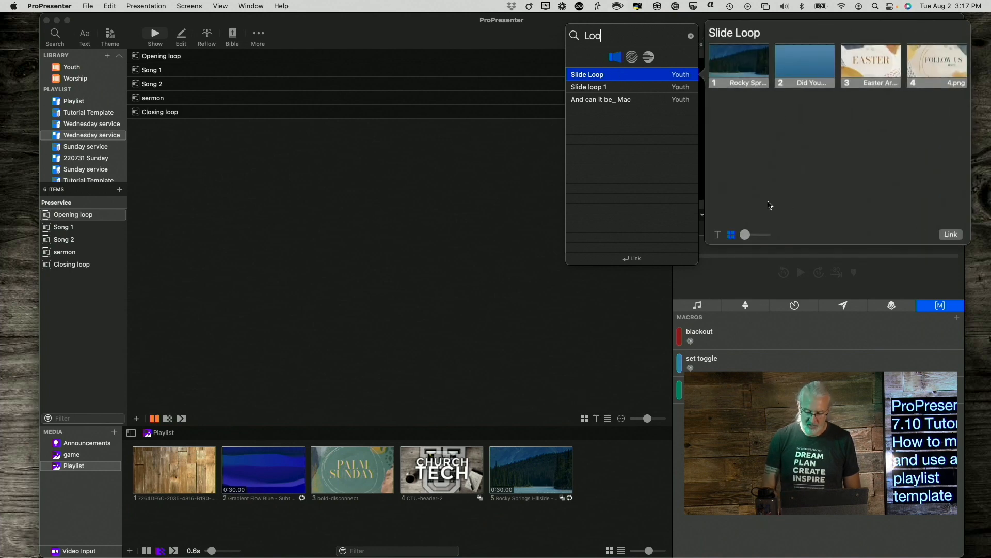
mouse_move(610, 263)
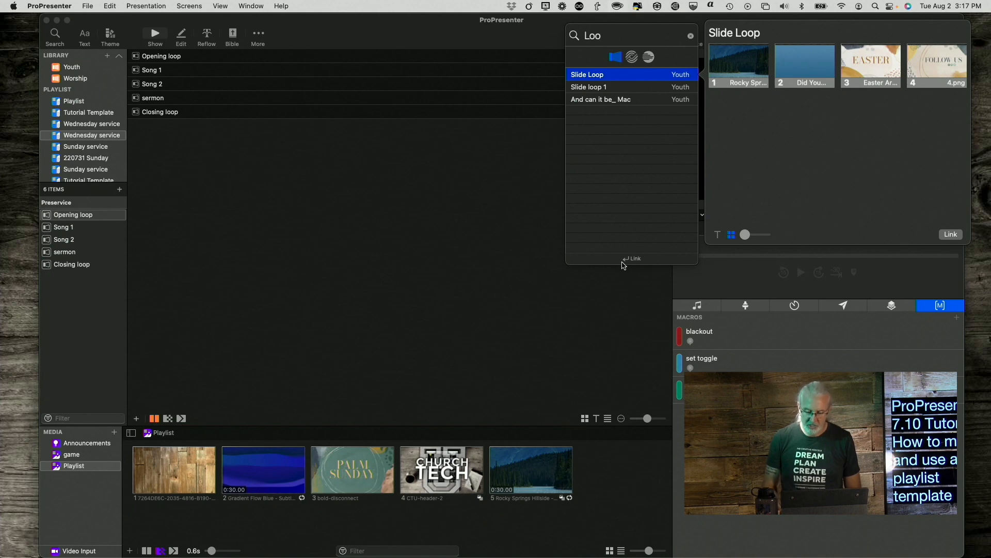
left_click(586, 74)
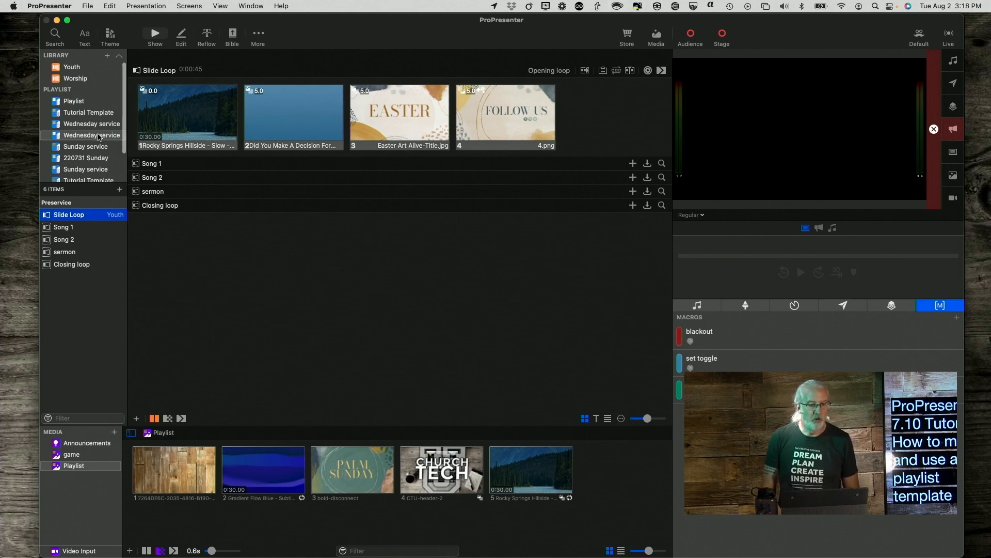
right_click(92, 135)
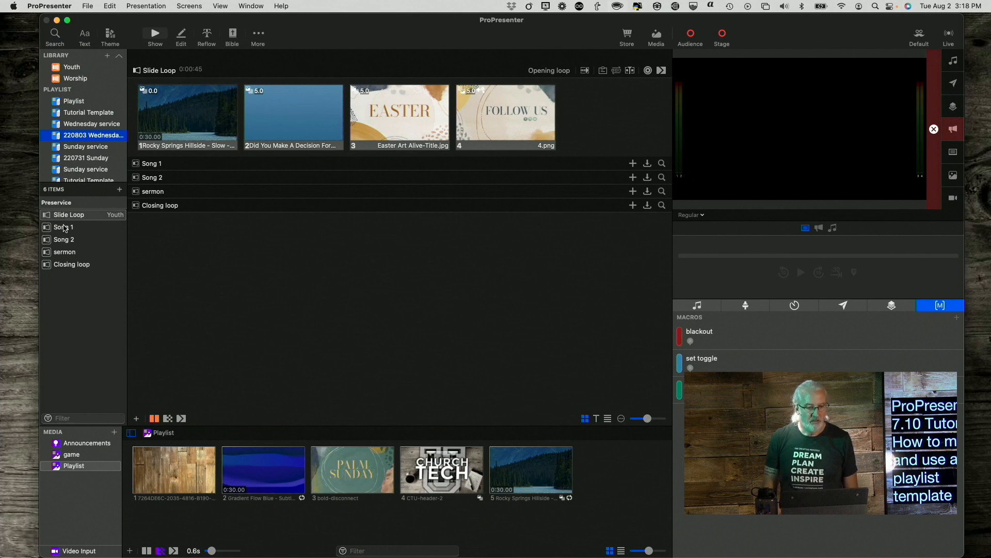
Start a library presentation search for the Song 1 placeholder.
left_click(62, 228)
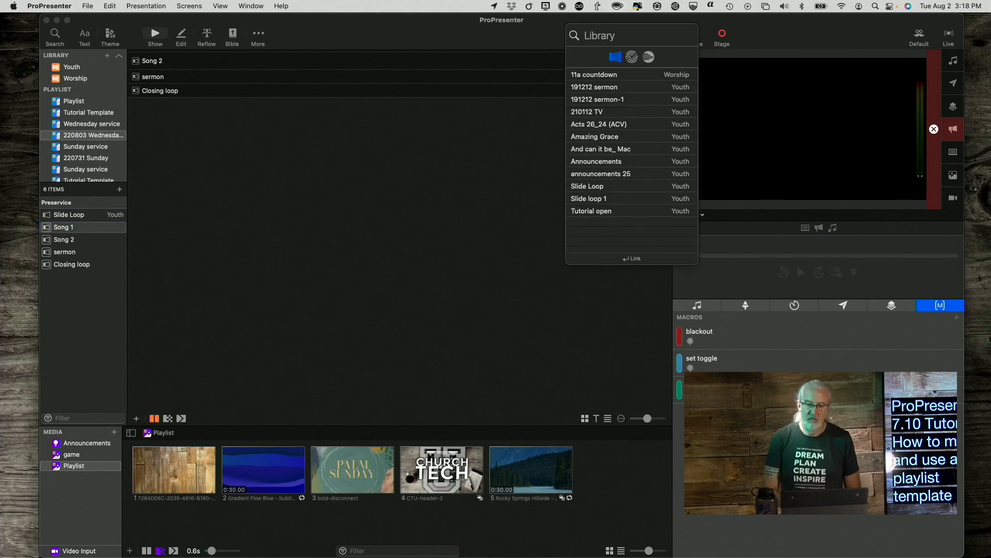
Link Amazing Grace to Song 2 and move it above Song 1.
type("ama")
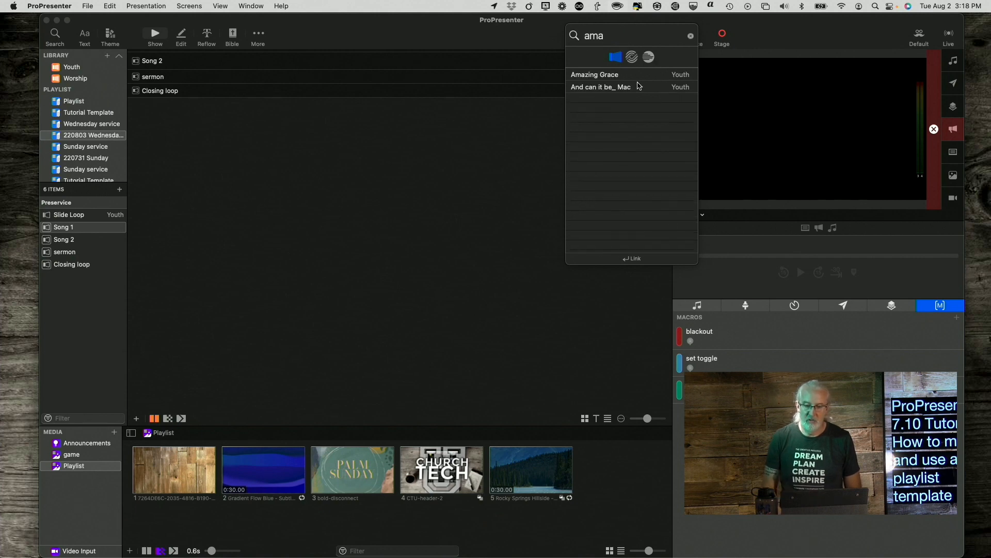
left_click(594, 74)
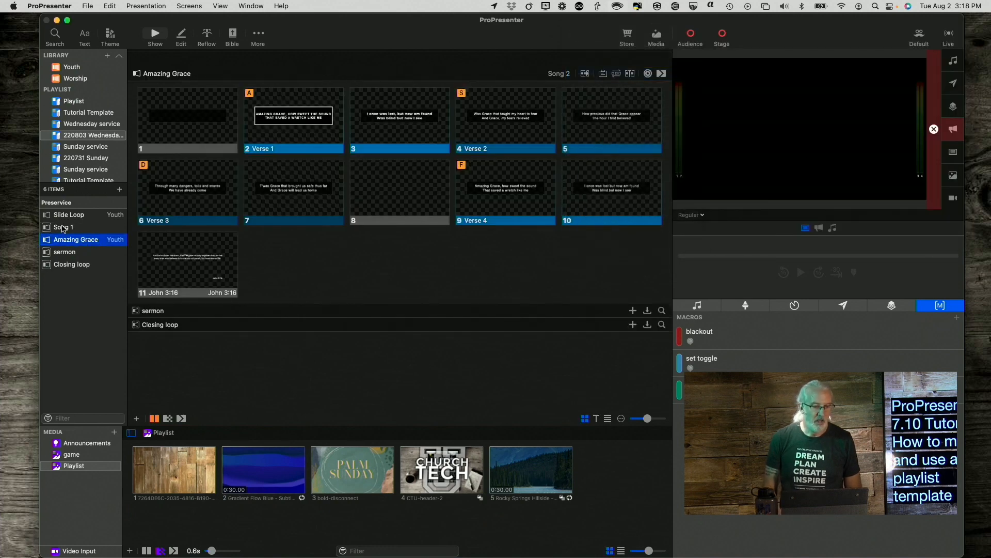
left_click(63, 227)
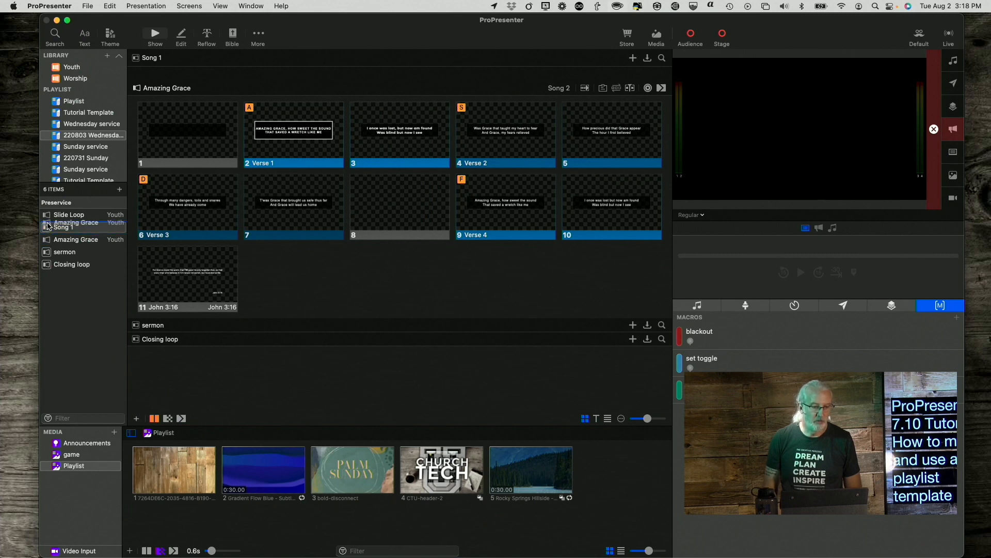
left_click(64, 239)
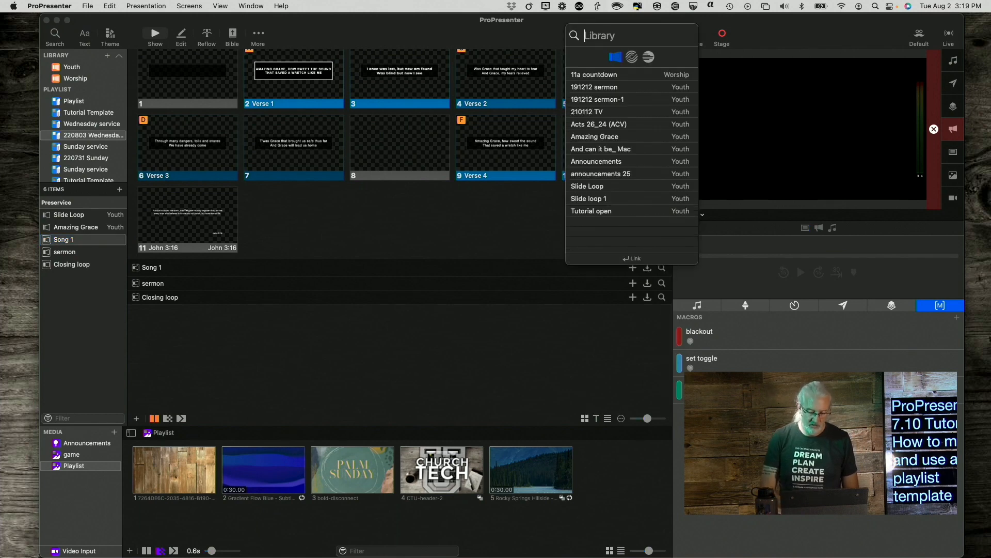
Search 'and' and link And can it be_ Mac to Song 1.
type("and")
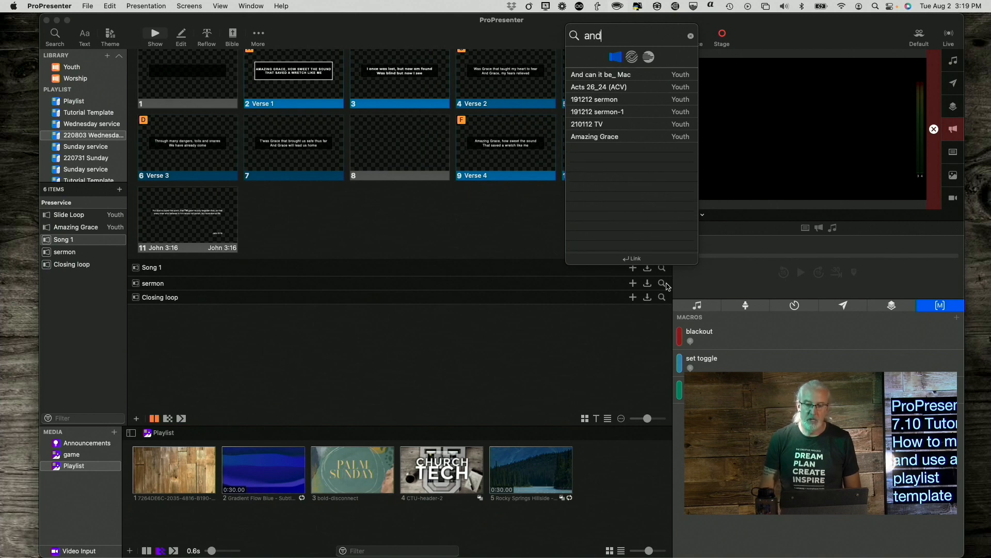
left_click(600, 74)
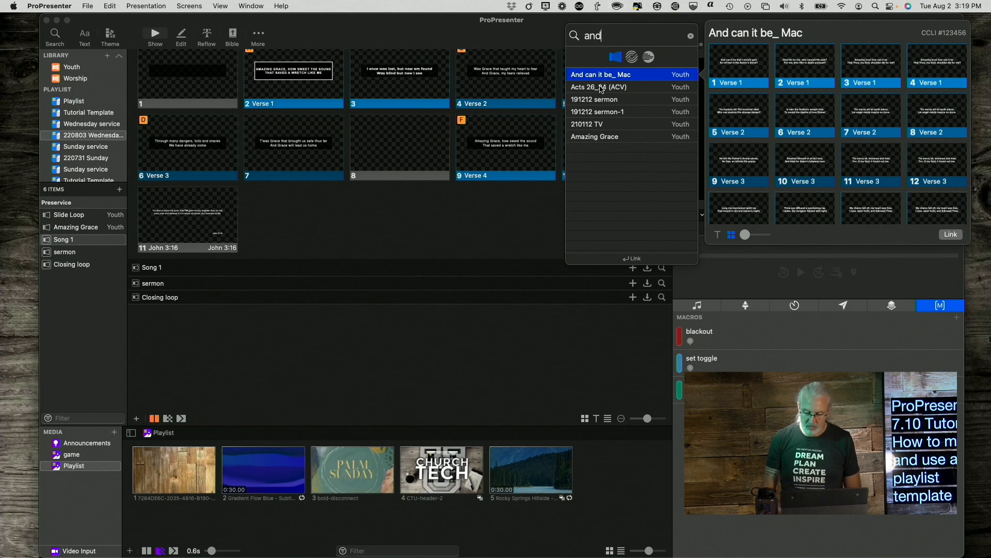
left_click(600, 73)
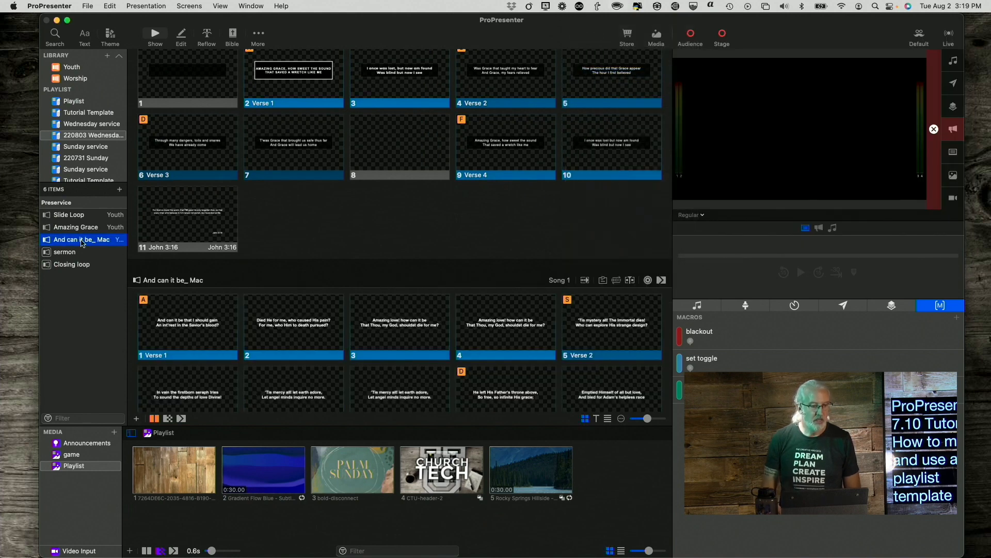
Link 191212 sermon-1 to the sermon slot, then search 'loop' for Closing loop.
left_click(64, 251)
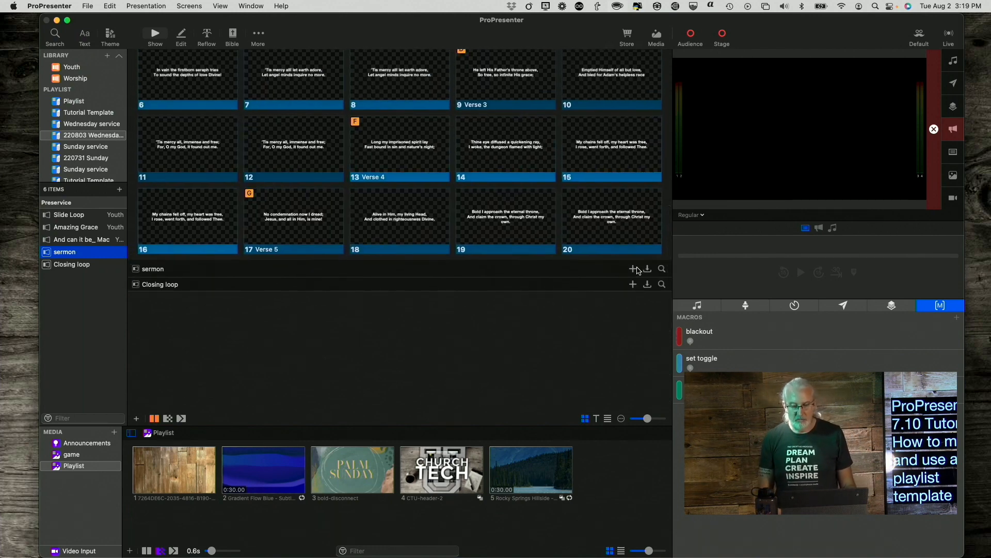
mouse_move(632, 269)
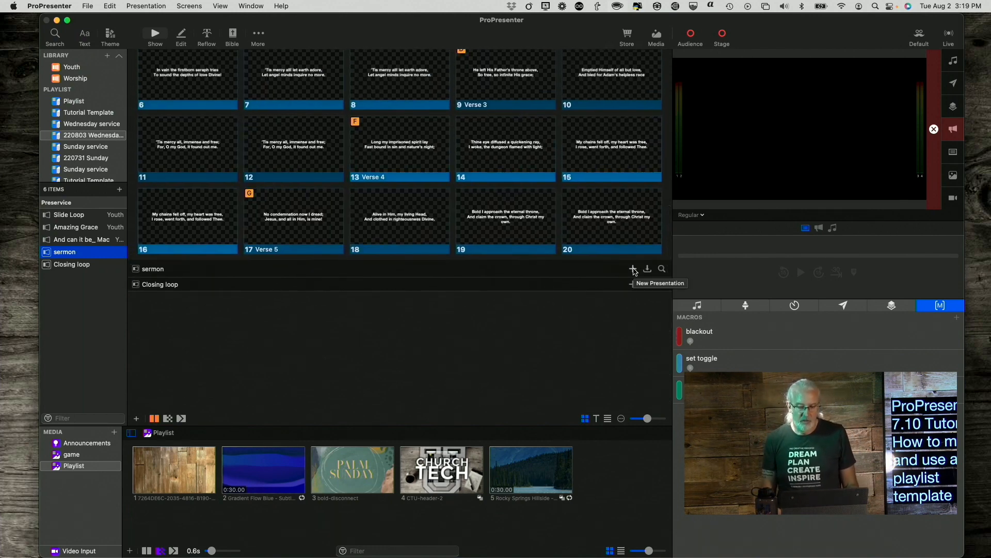
mouse_move(646, 268)
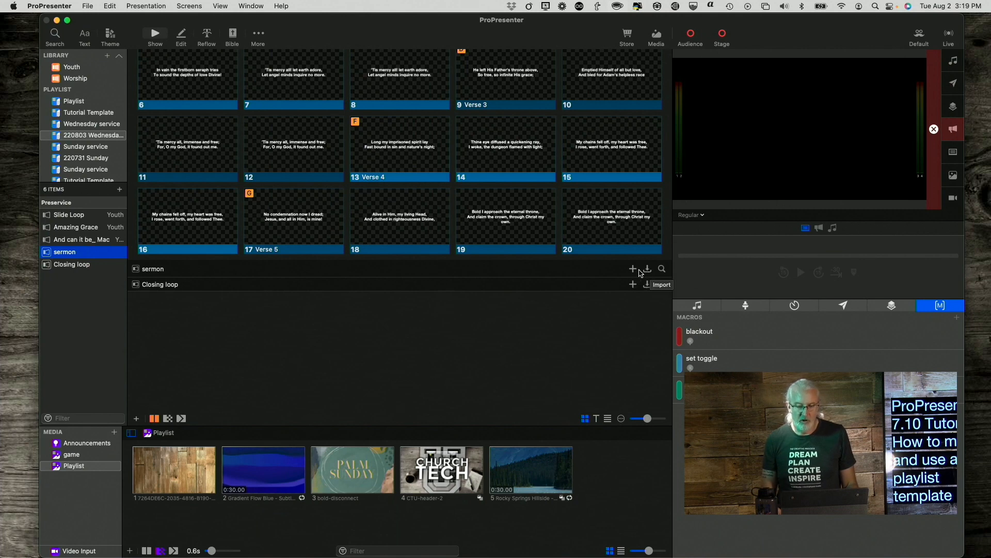
left_click(662, 269)
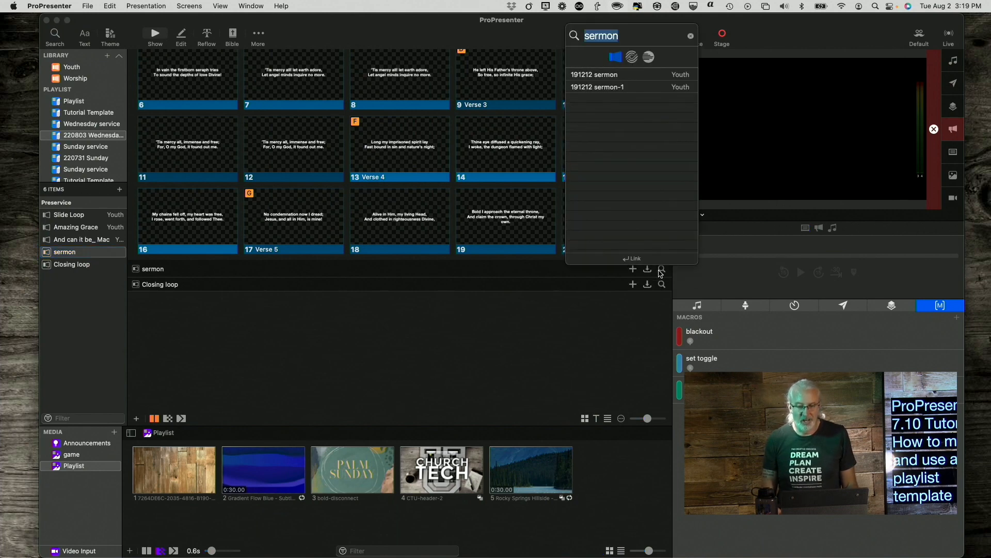
left_click(597, 87)
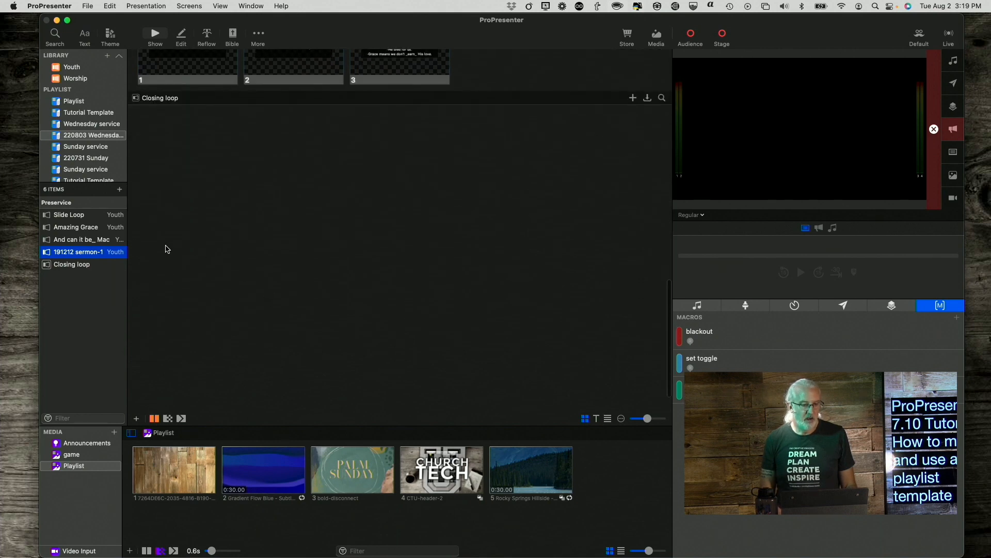
mouse_move(521, 48)
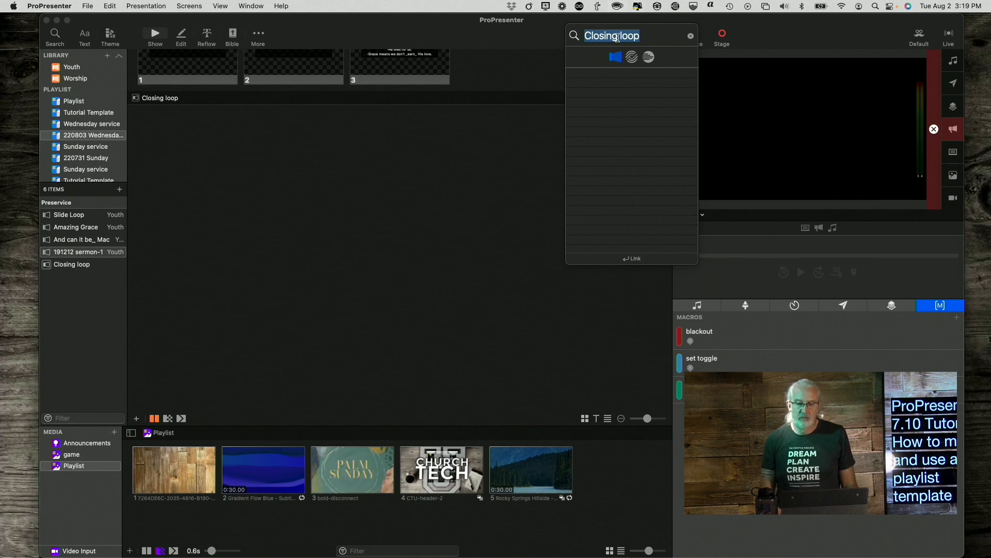
key("Backspace")
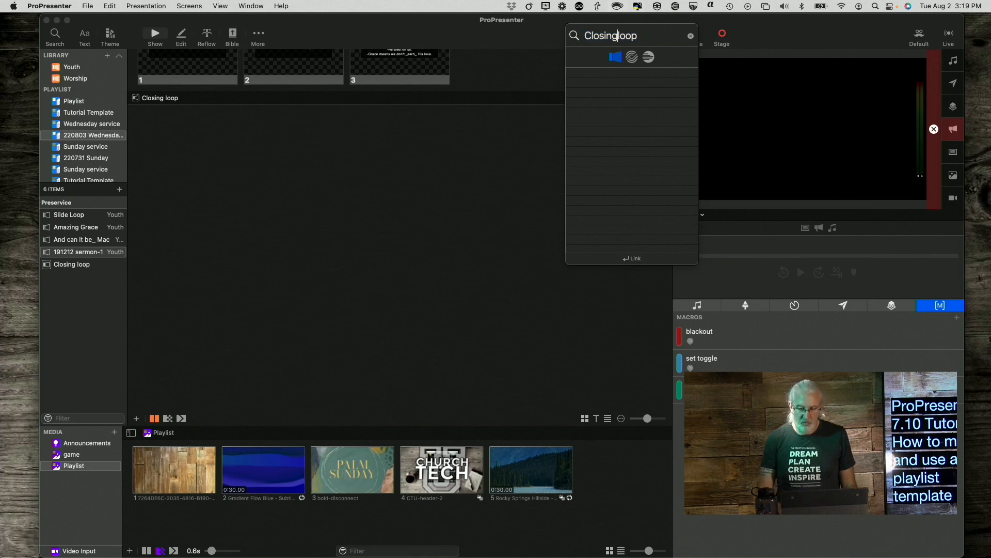
type("loop")
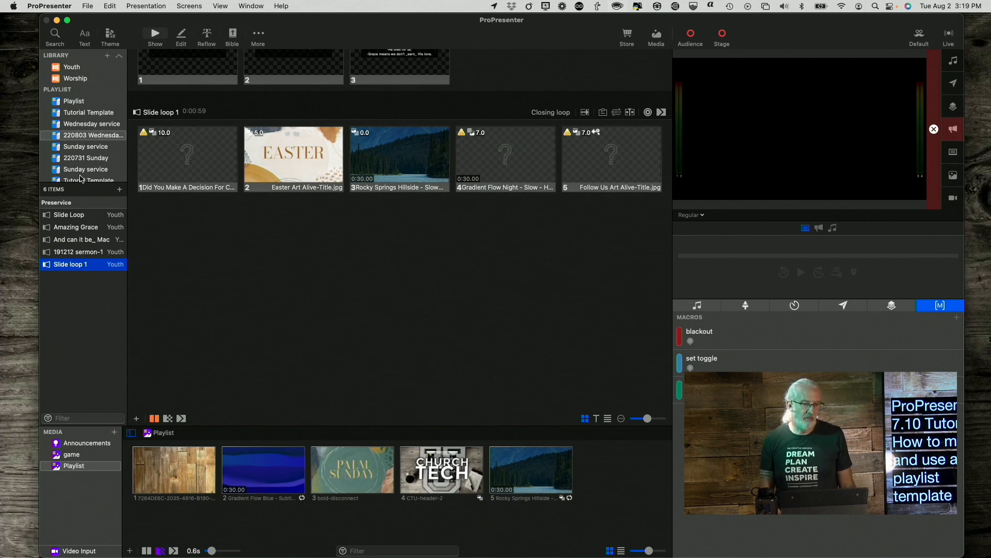
left_click(91, 124)
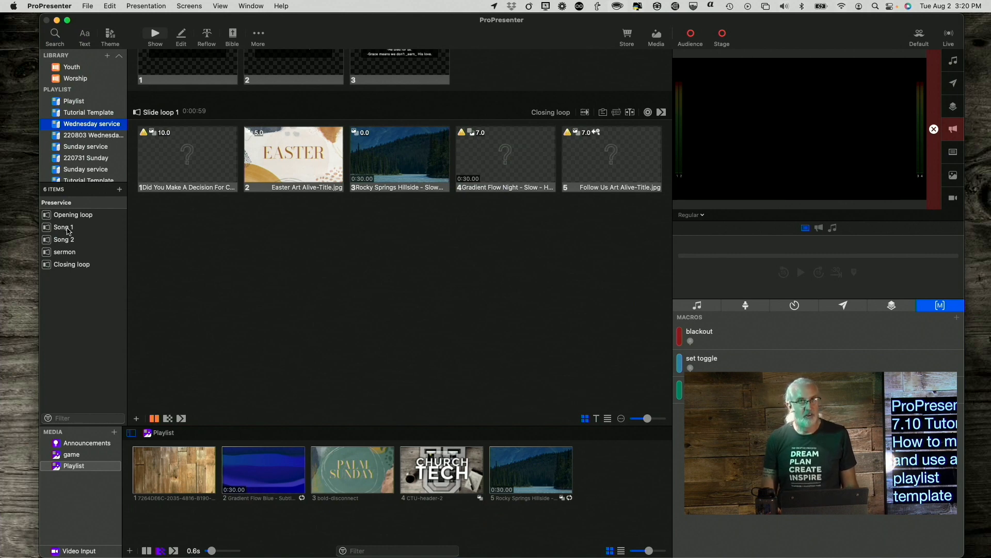
left_click(92, 136)
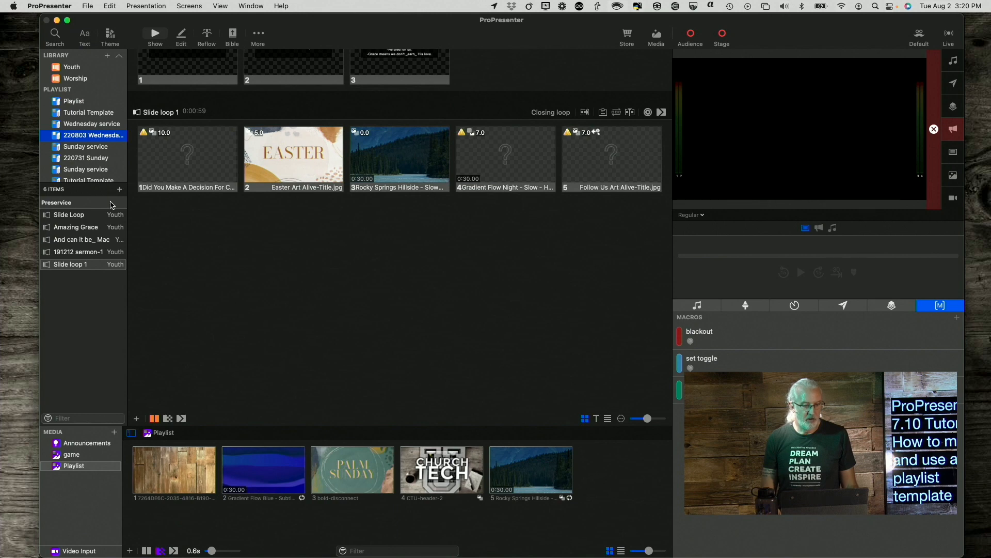
Search the library for Announcements to insert it into the playlist before the sermon.
left_click(119, 191)
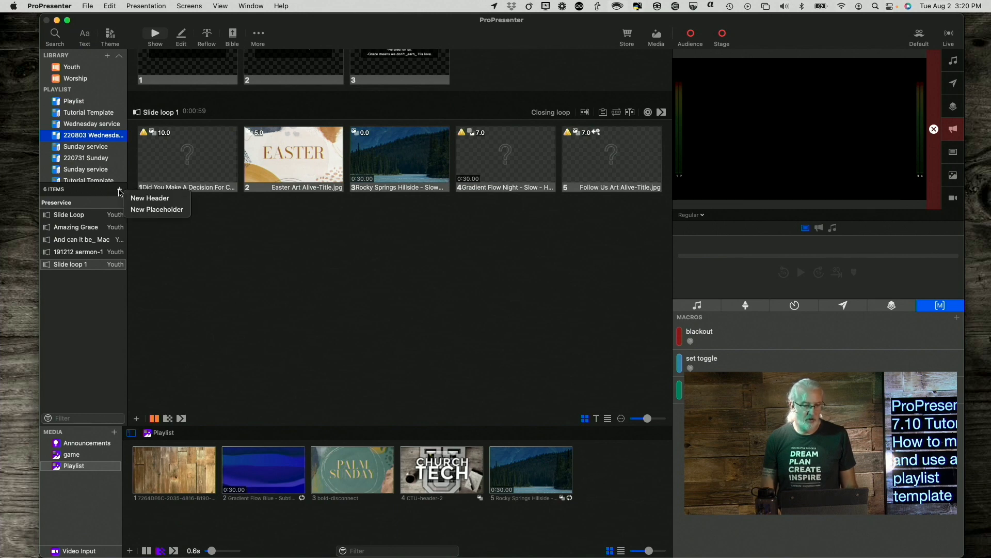
mouse_move(157, 209)
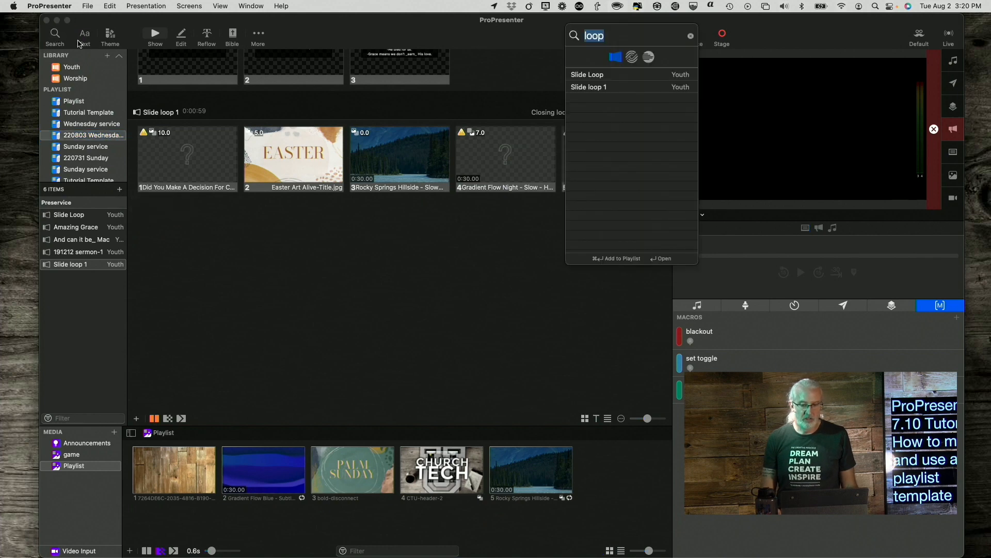
left_click(691, 35)
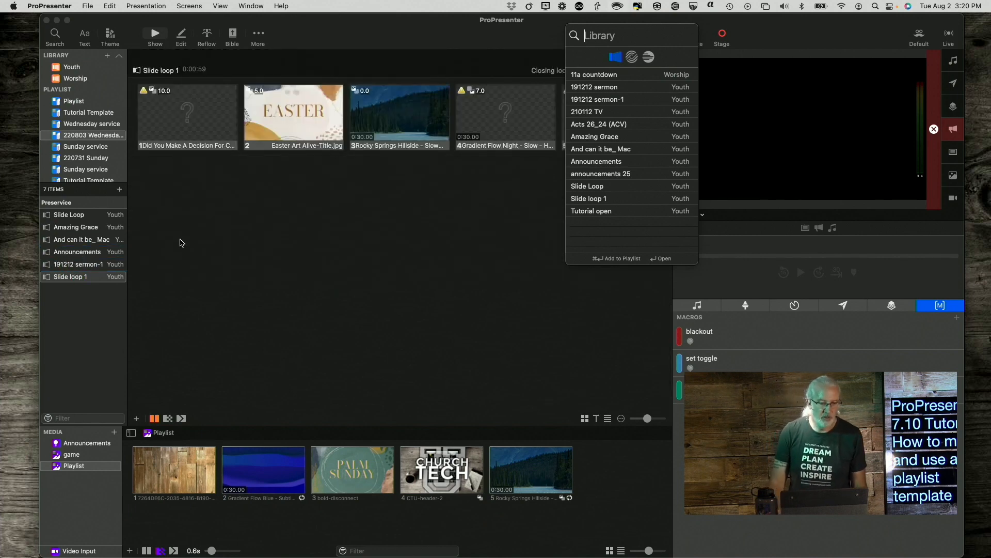
mouse_move(194, 240)
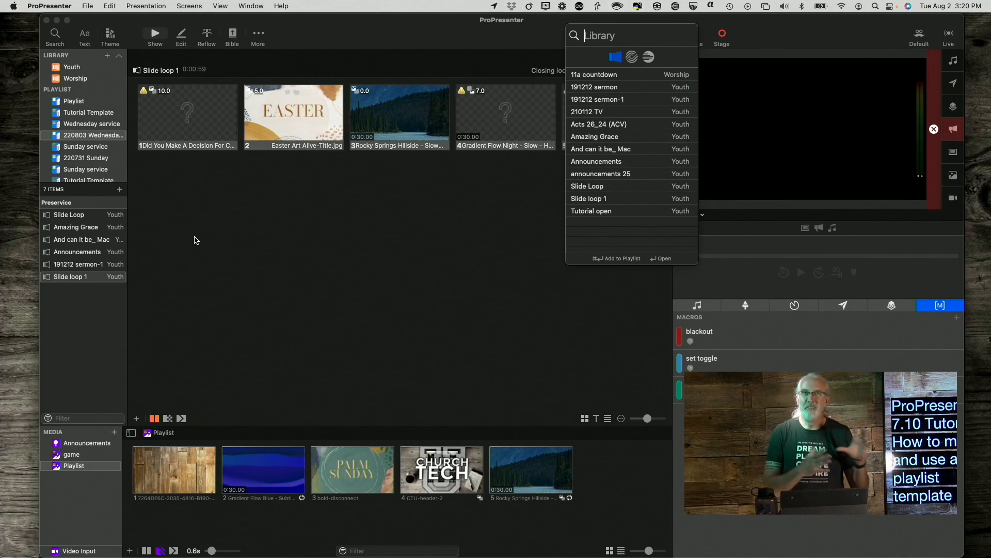